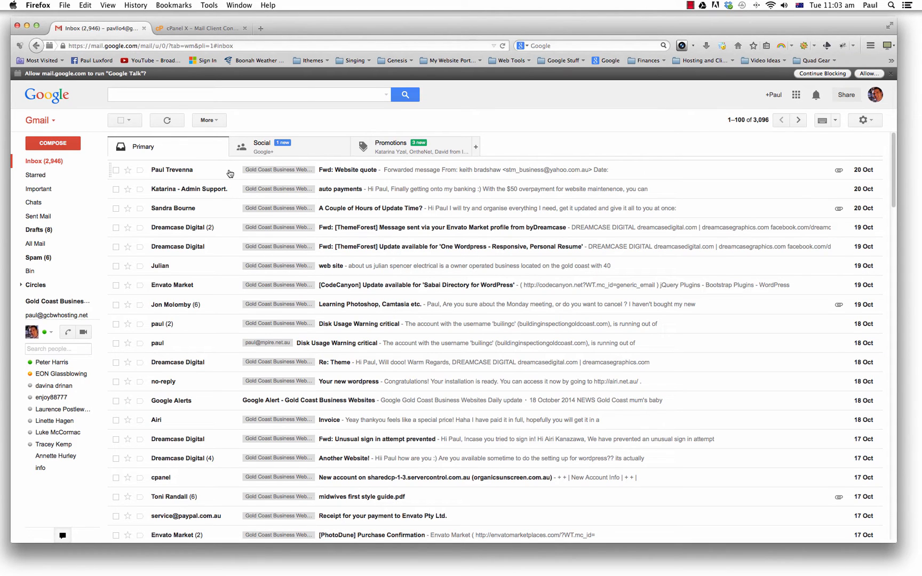
mouse_move(558, 137)
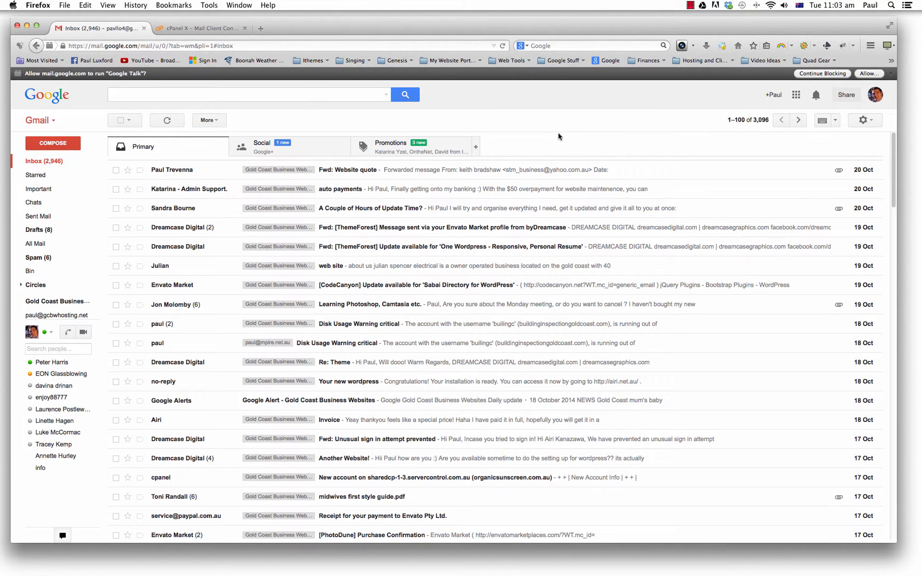
mouse_move(289, 172)
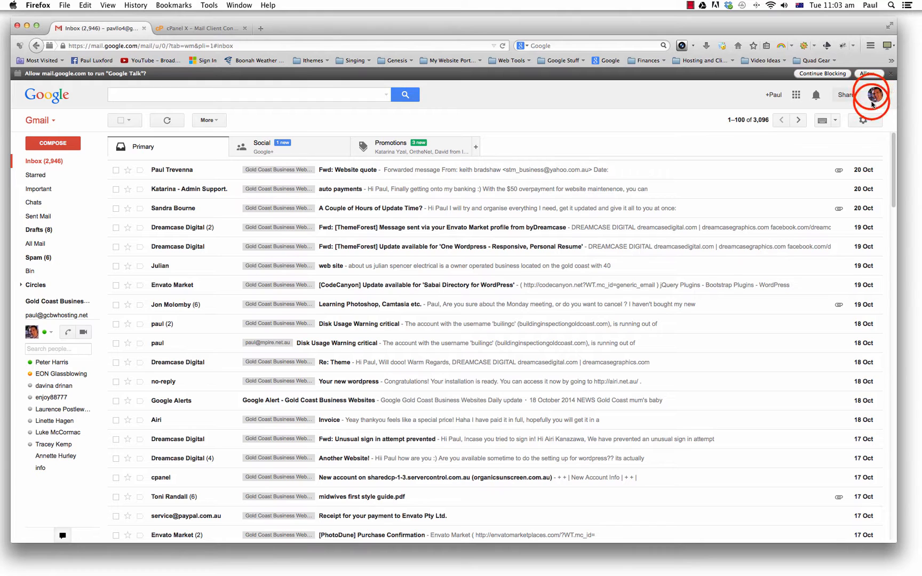
Step: Reach the Email Accounts page from the cPanel home
click(875, 95)
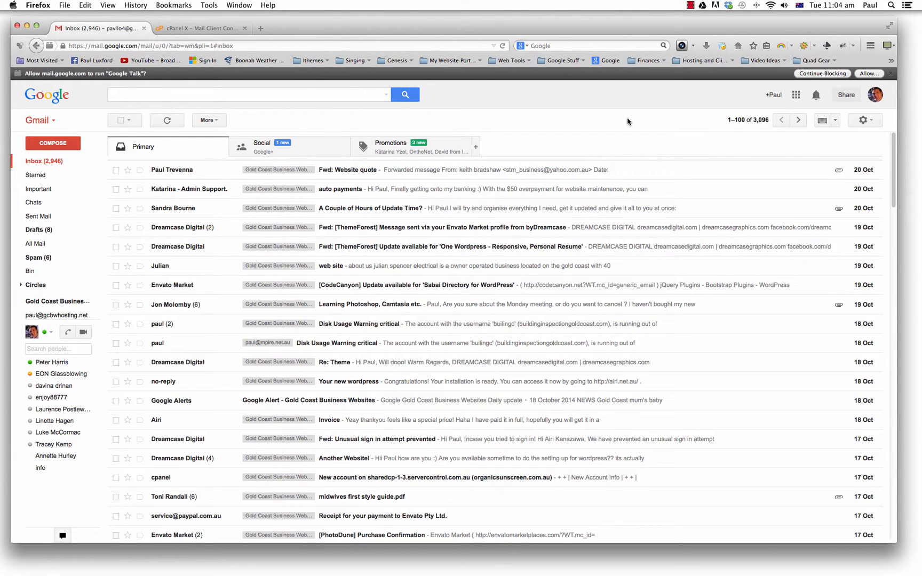
mouse_move(271, 174)
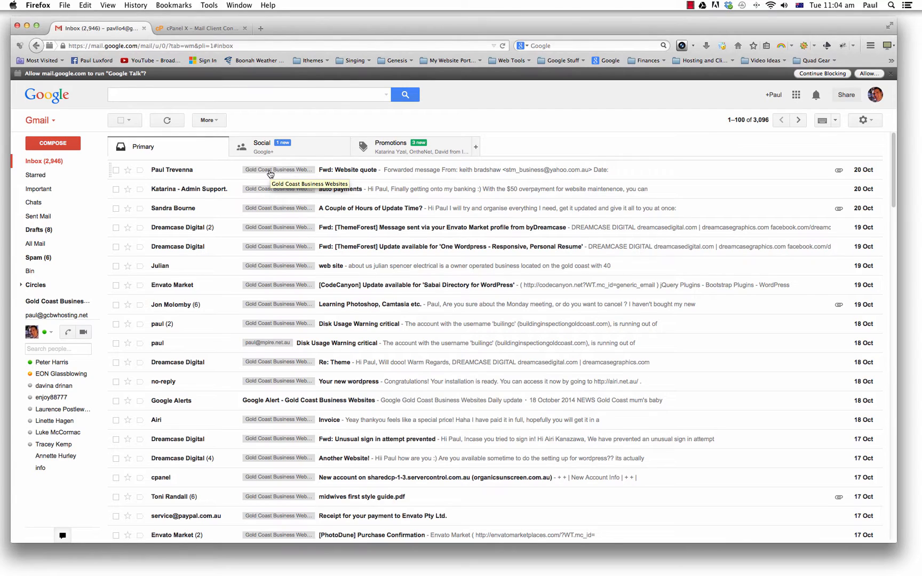
mouse_move(595, 128)
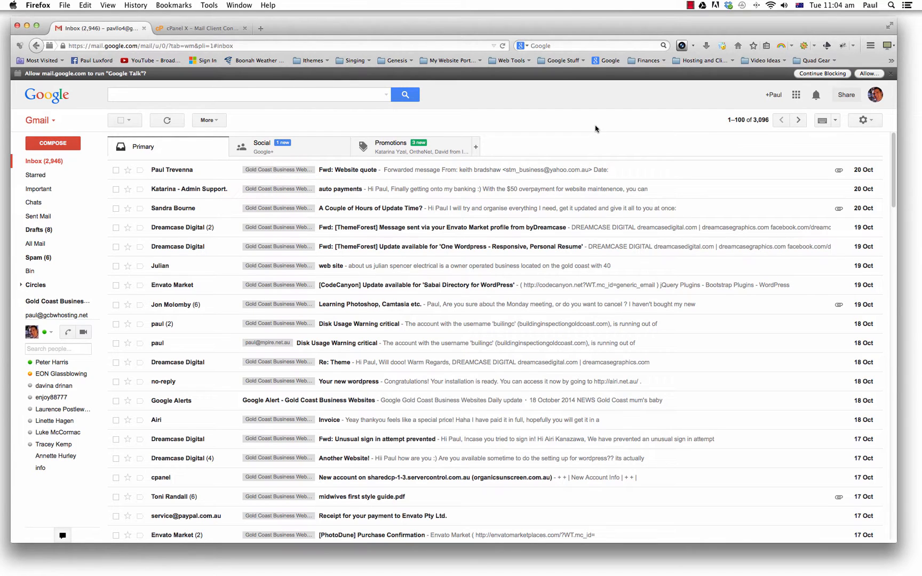
mouse_move(552, 138)
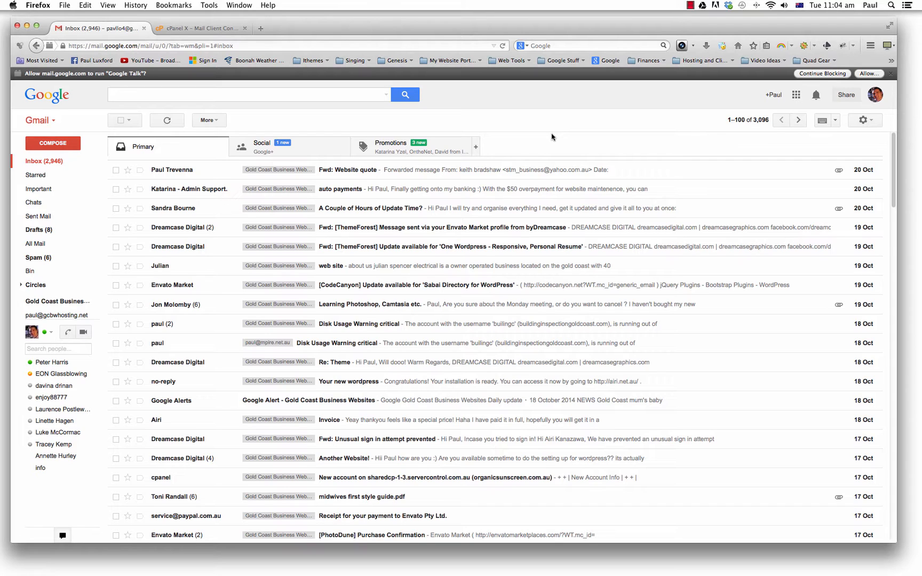
mouse_move(542, 134)
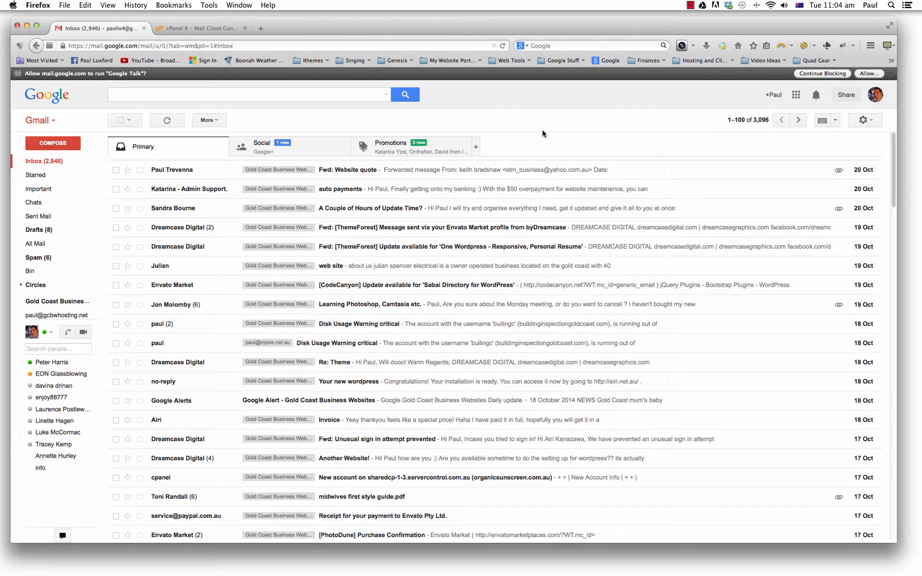
mouse_move(547, 125)
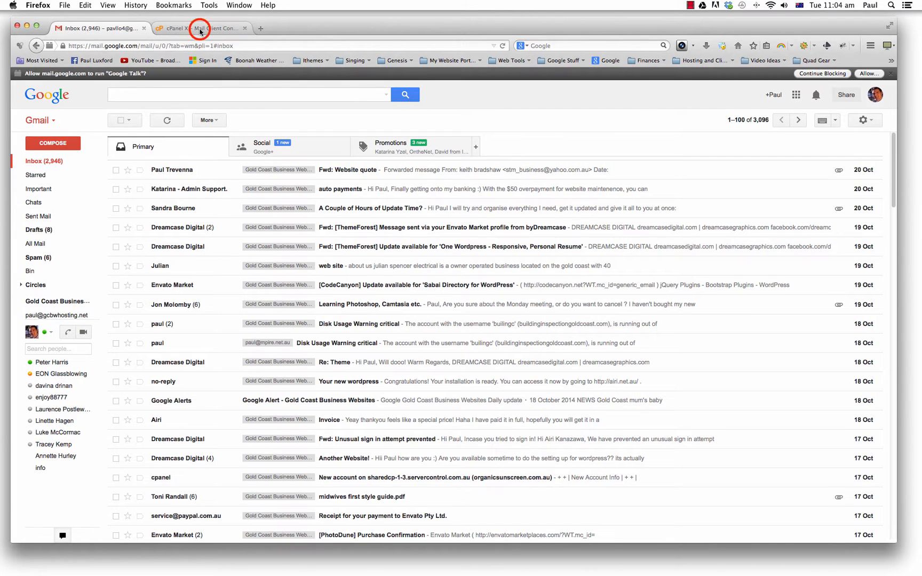
click(198, 27)
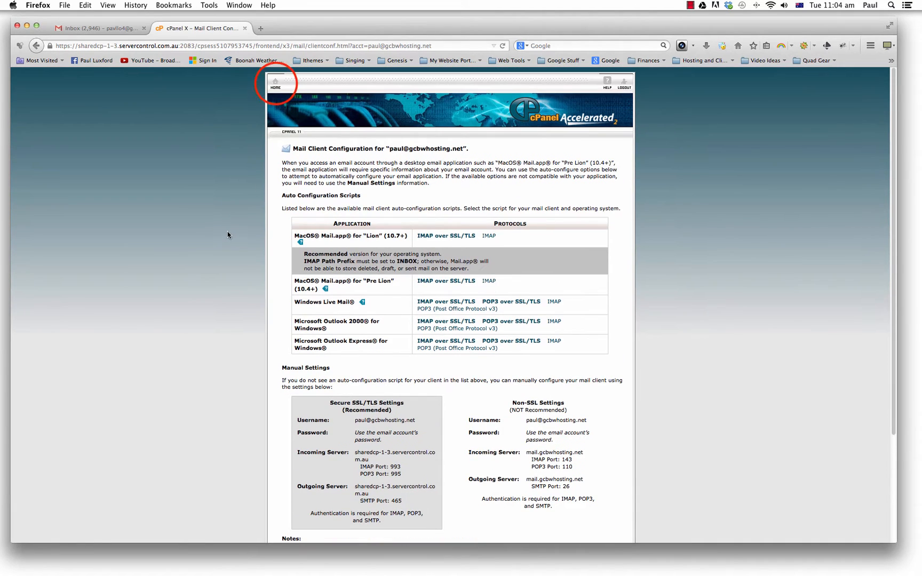
click(274, 84)
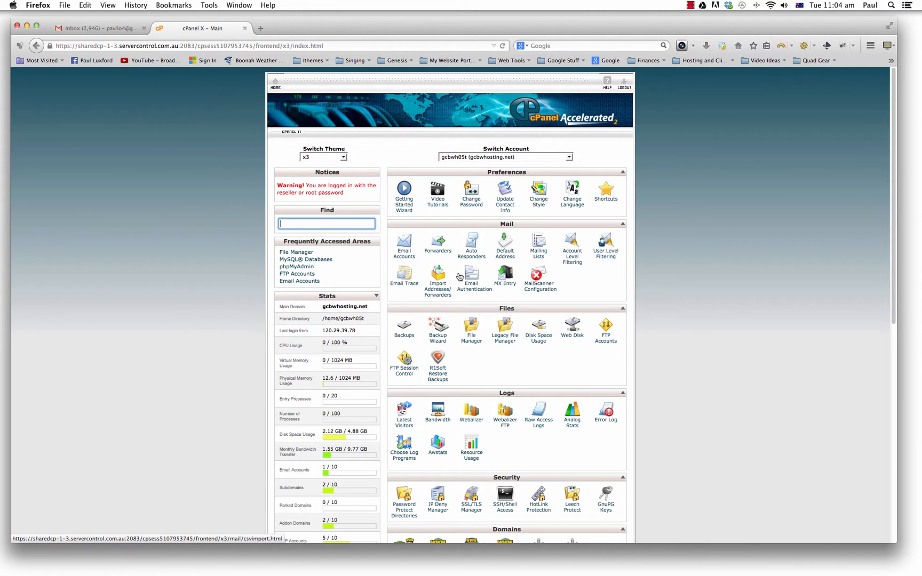
click(404, 250)
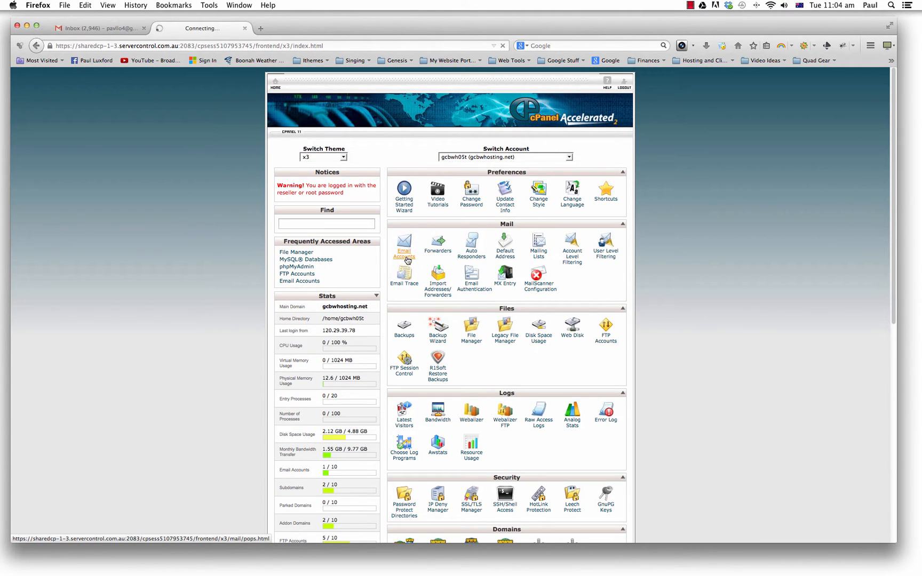
click(404, 246)
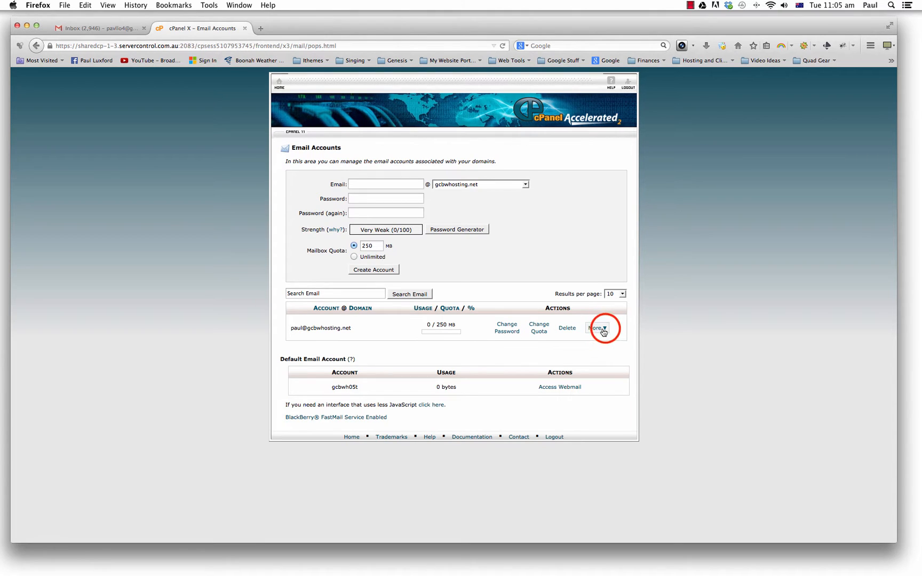
Step: Show the Configure Email Client page for the hosted account, scrolled to its manual settings
click(596, 328)
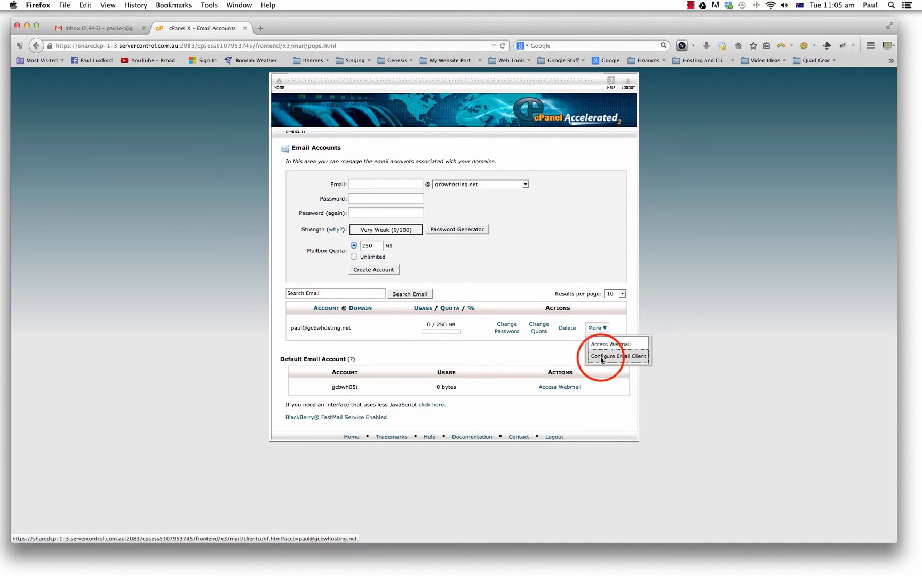
click(618, 356)
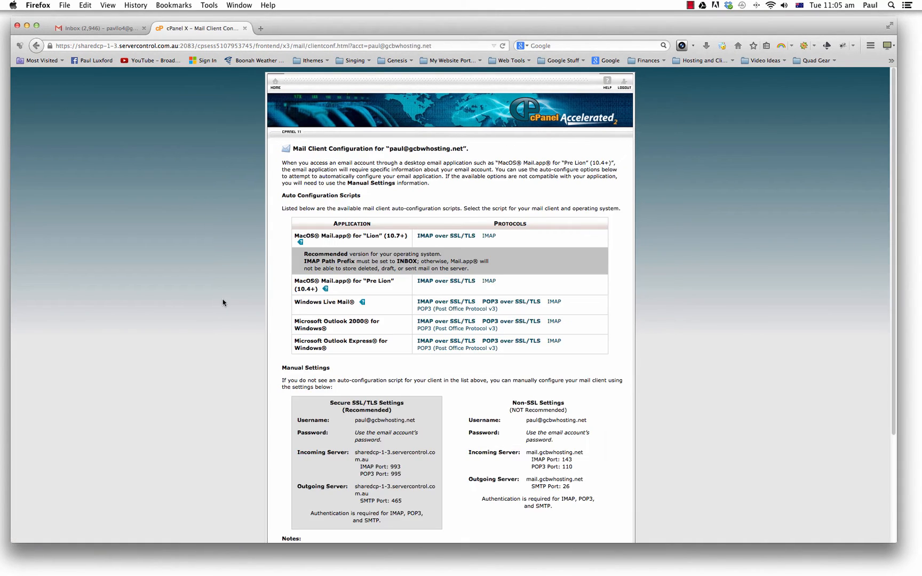
scroll(down, 3)
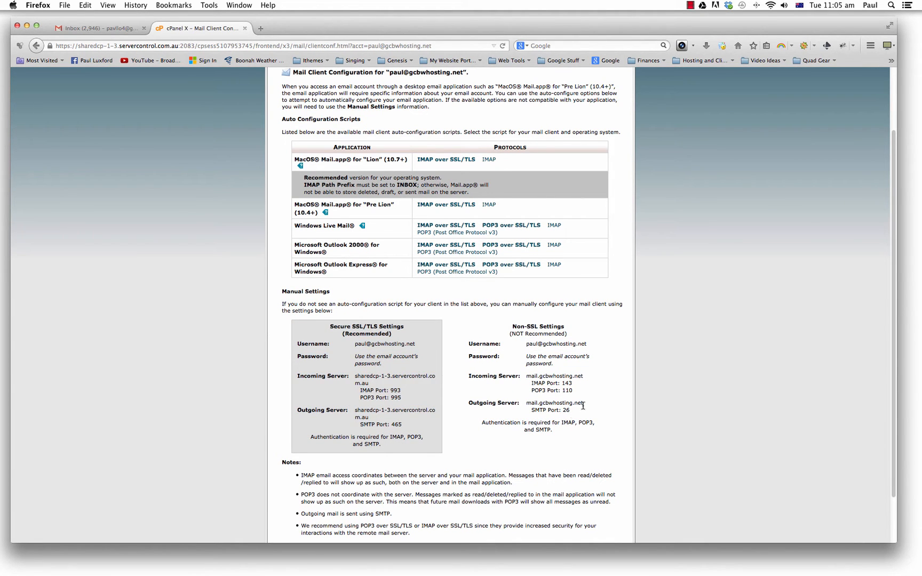
scroll(down, 3)
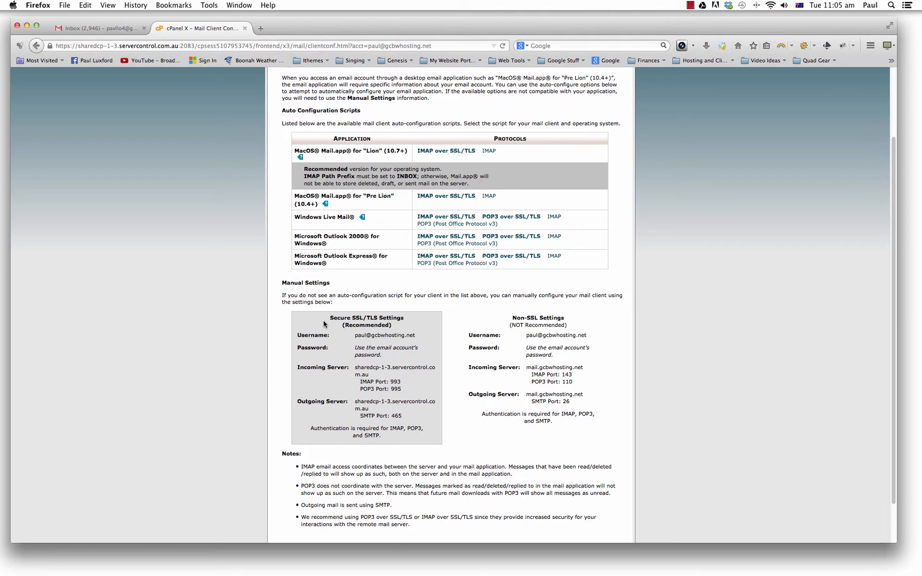
click(323, 323)
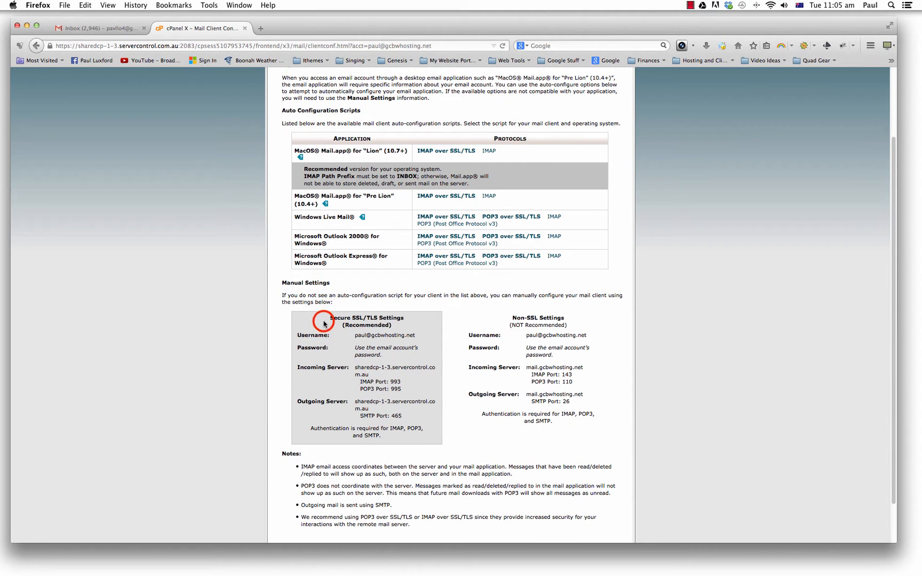
mouse_move(408, 405)
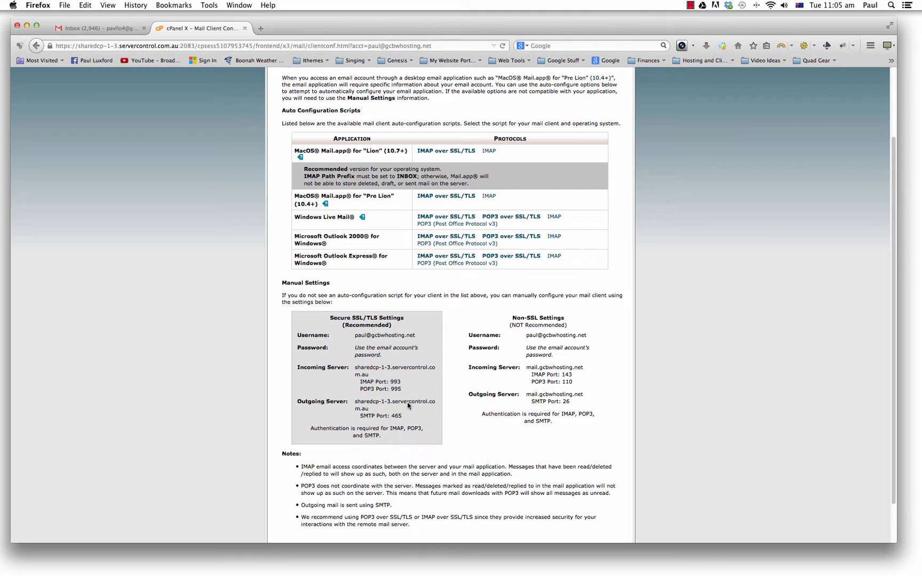
mouse_move(221, 279)
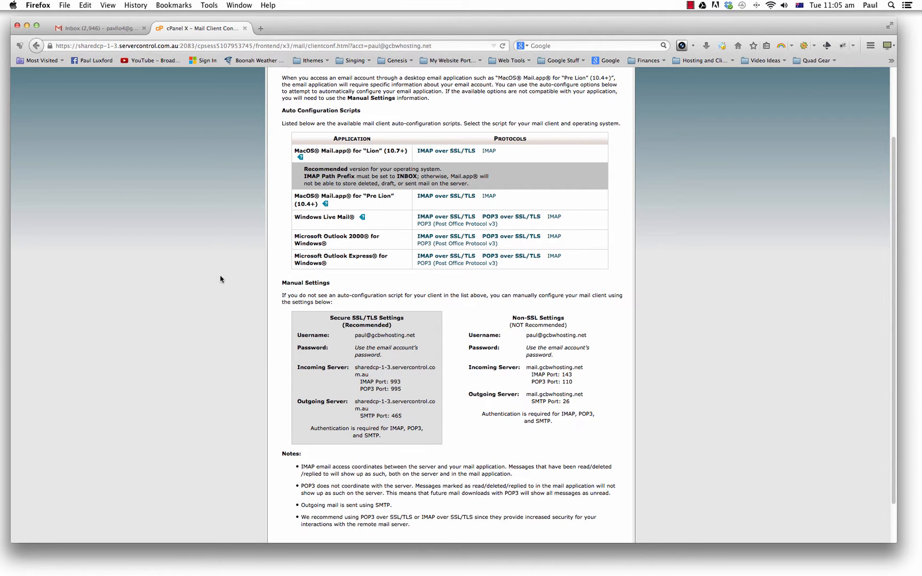
mouse_move(149, 33)
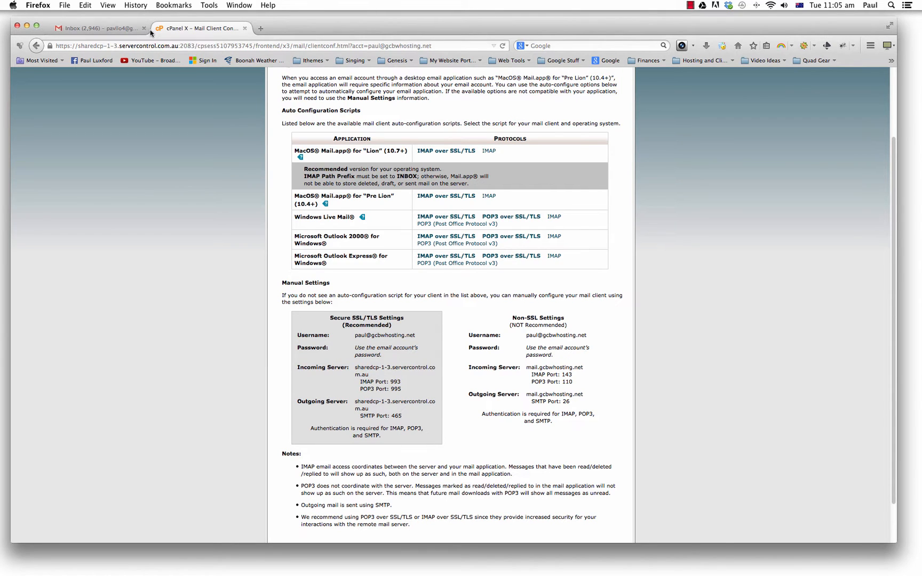
mouse_move(353, 358)
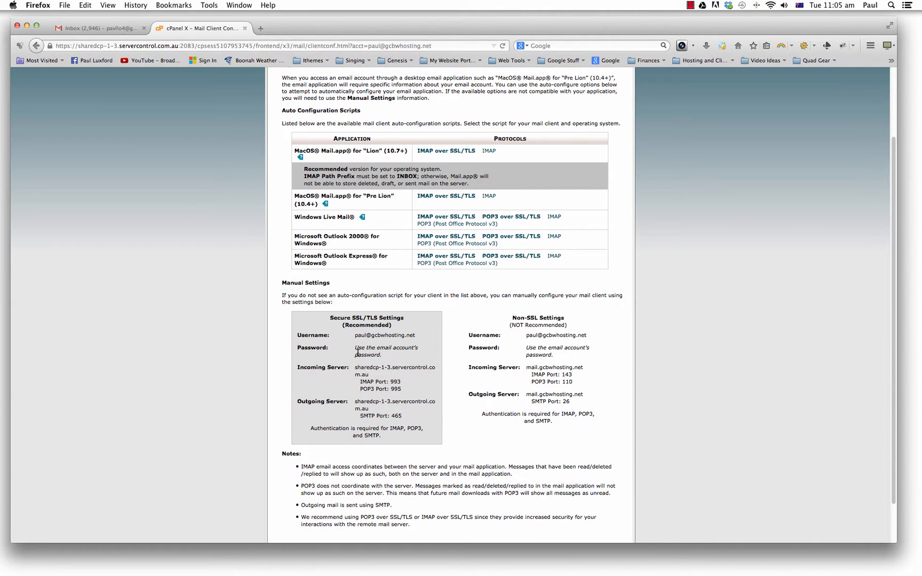
mouse_move(215, 214)
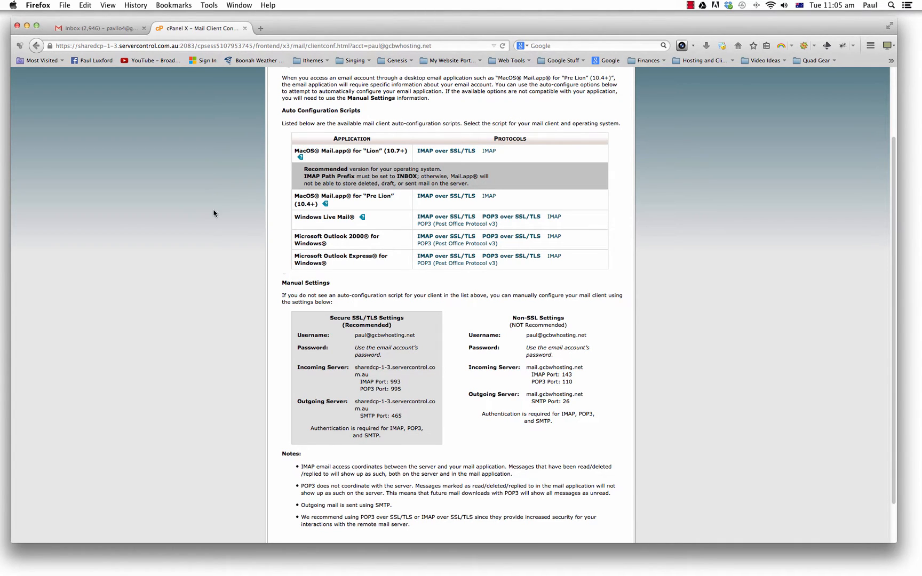
Step: Show Gmail Settings on the Accounts and Import section listing send-as and POP3 accounts
click(97, 27)
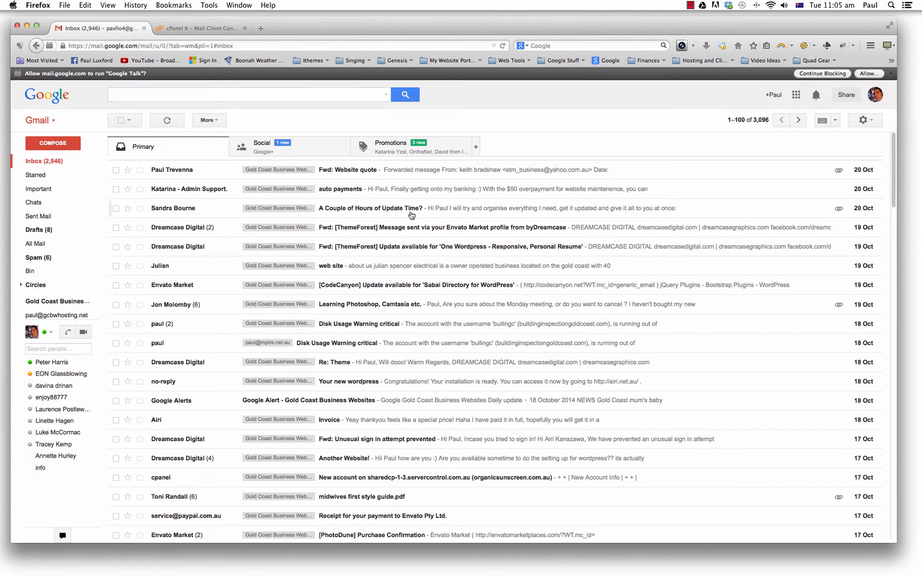
mouse_move(563, 139)
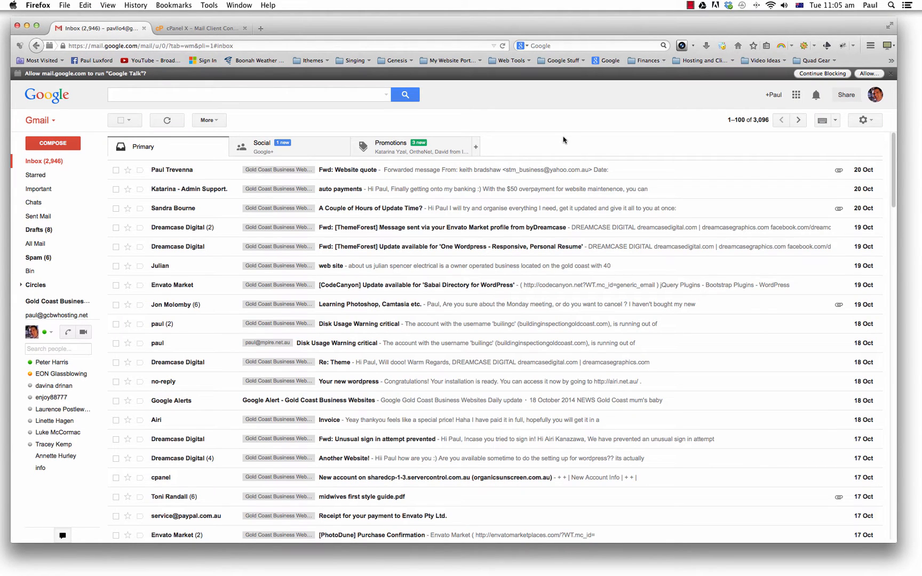
mouse_move(864, 120)
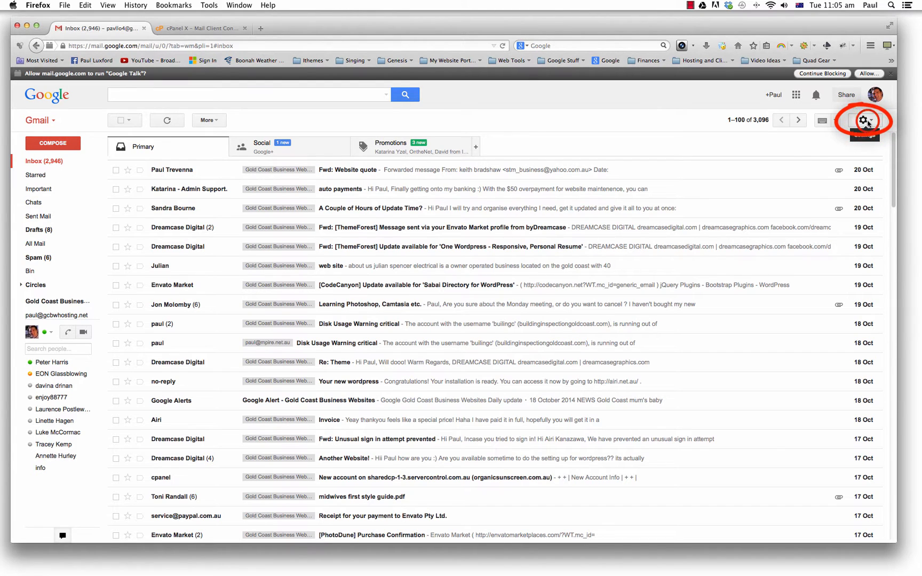
click(863, 120)
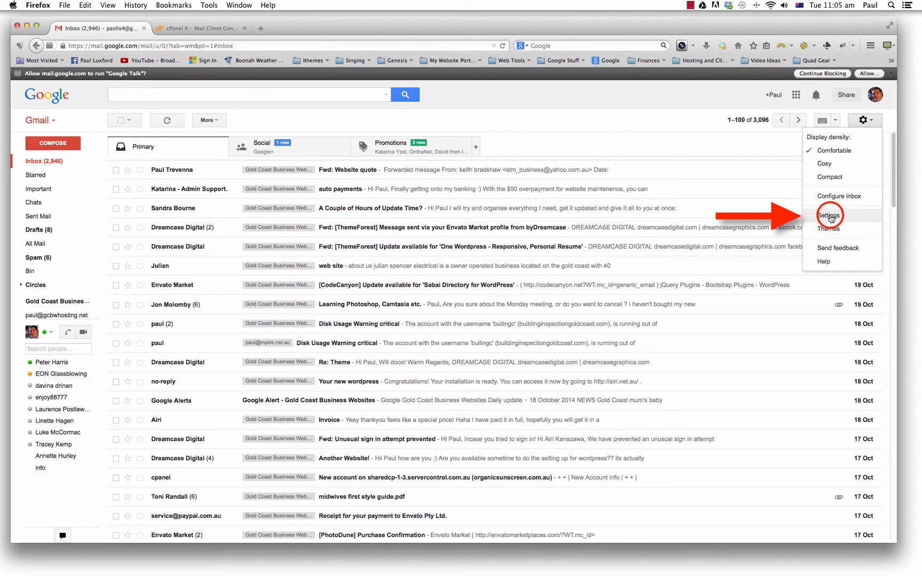
click(828, 215)
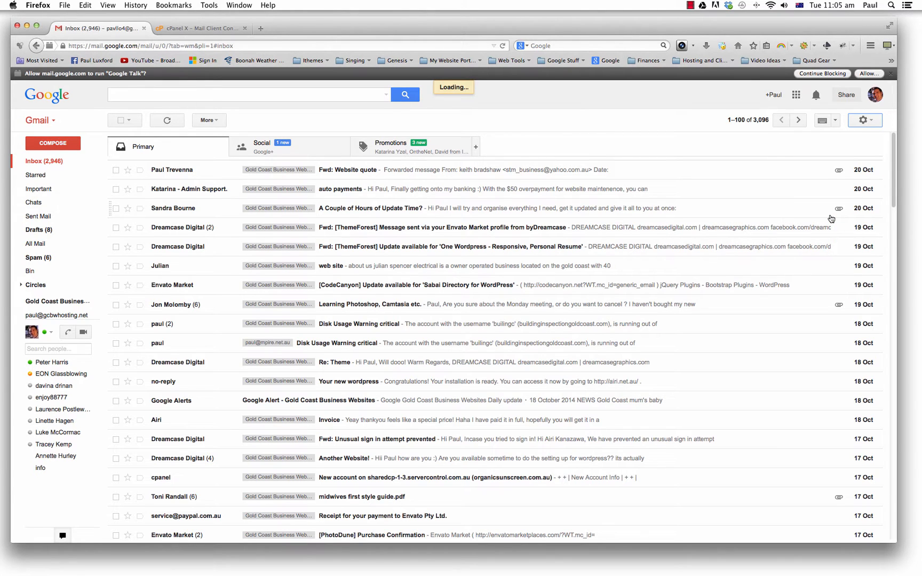
click(862, 120)
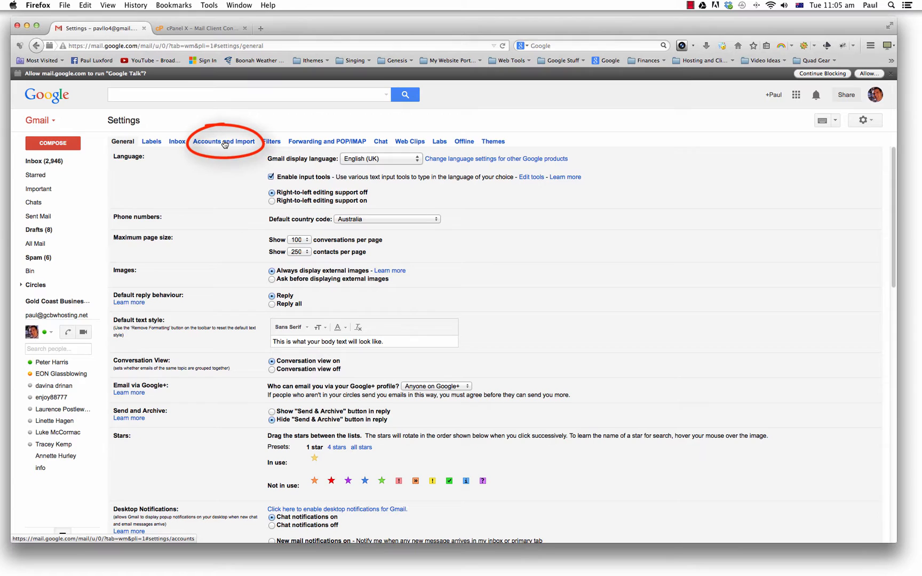
click(223, 141)
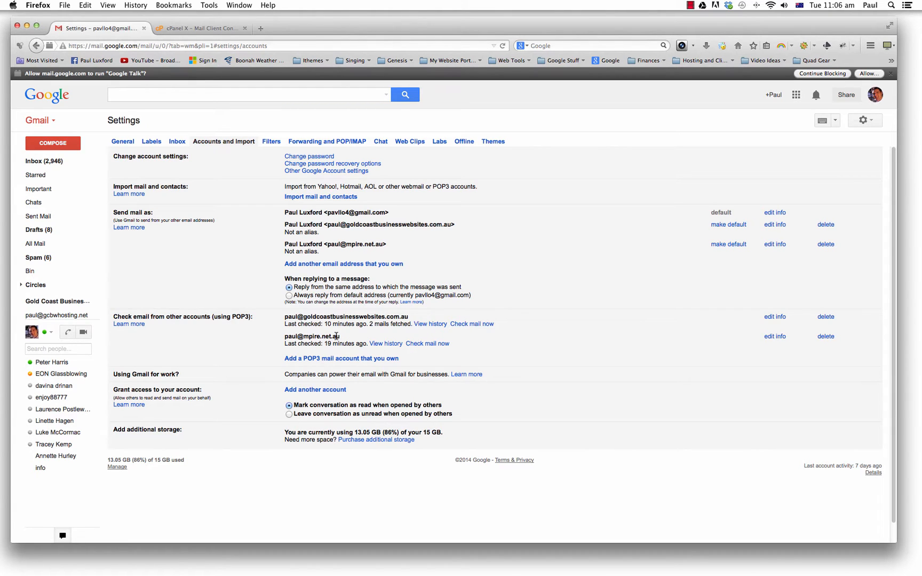
mouse_move(322, 336)
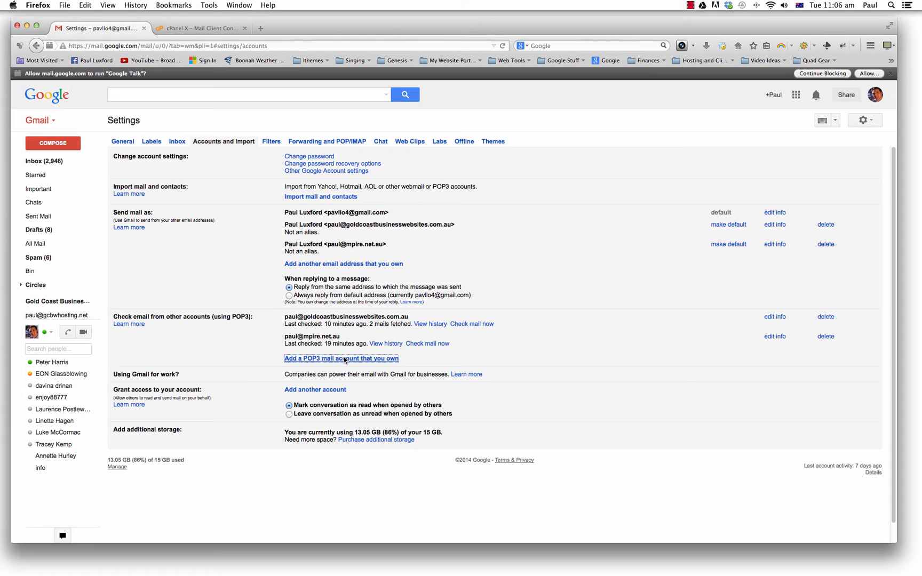
click(340, 358)
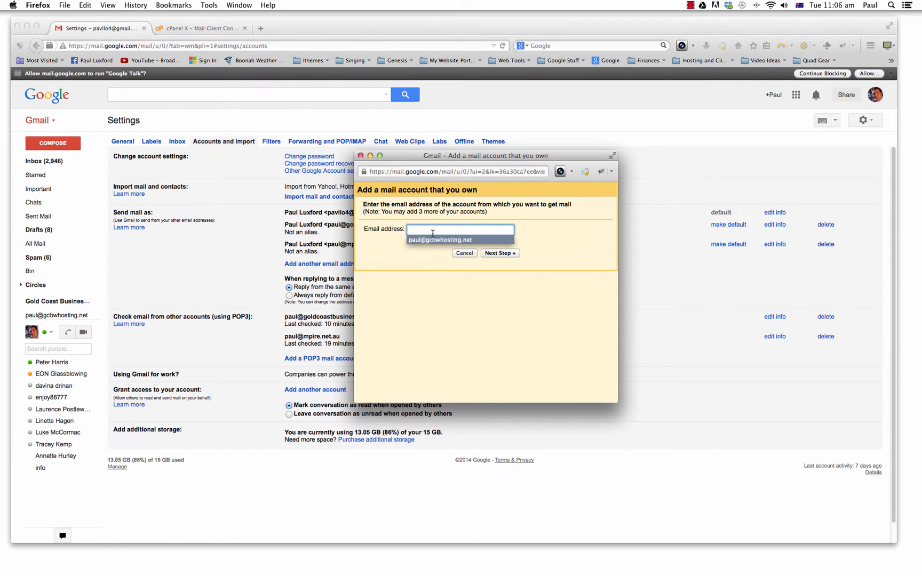
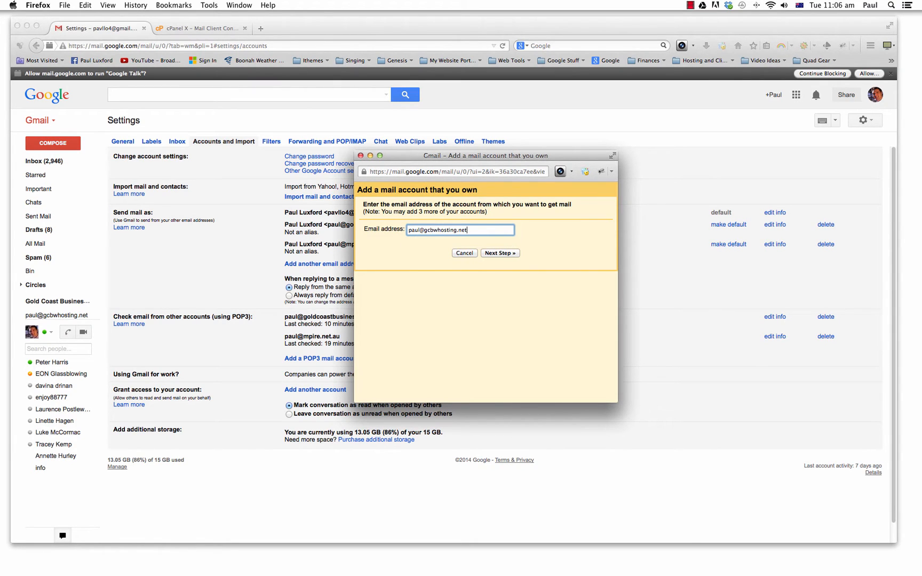
click(500, 253)
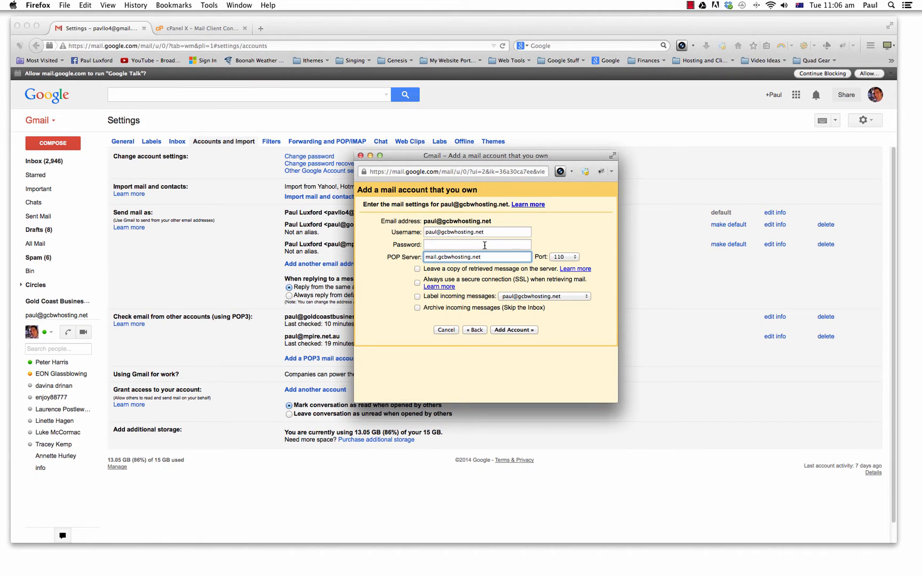
Step: Enter the account password and prepare to replace the default POP server address
click(477, 244)
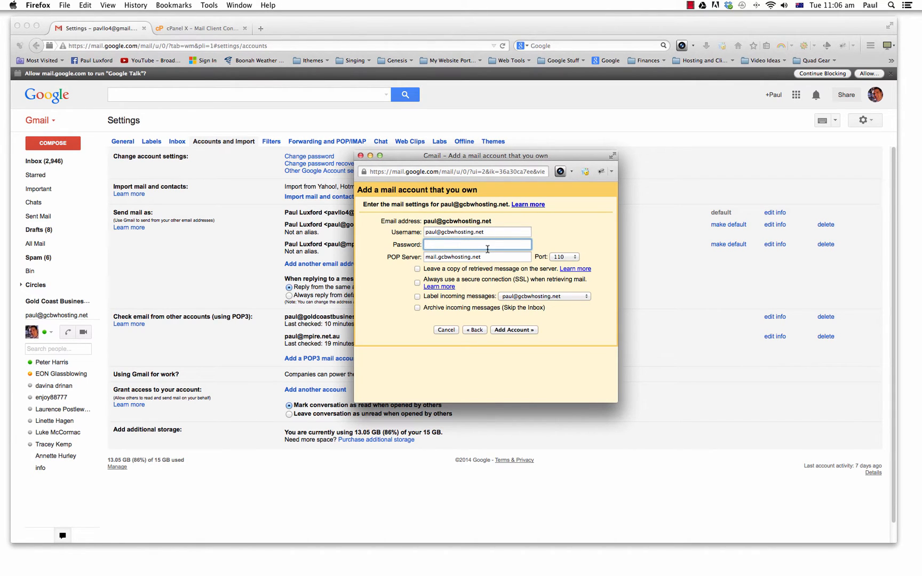
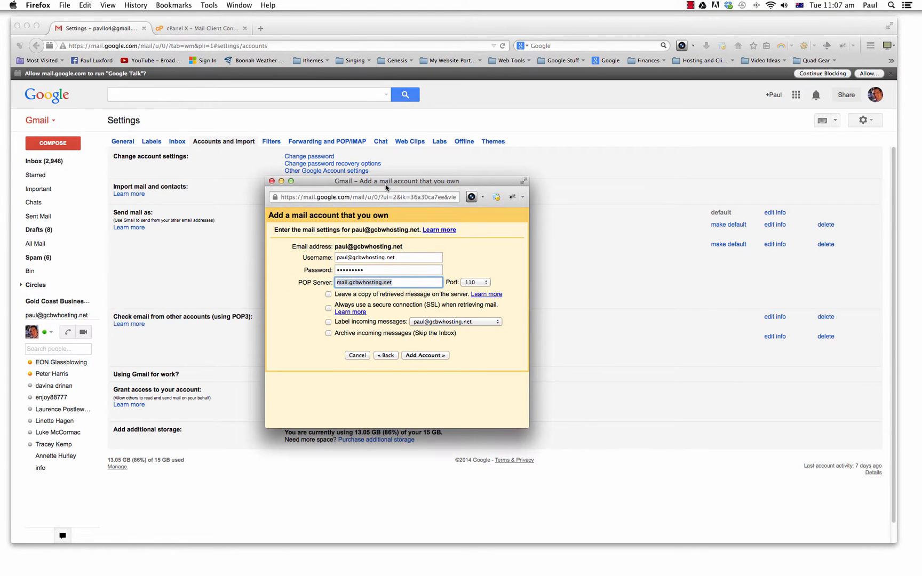
click(389, 282)
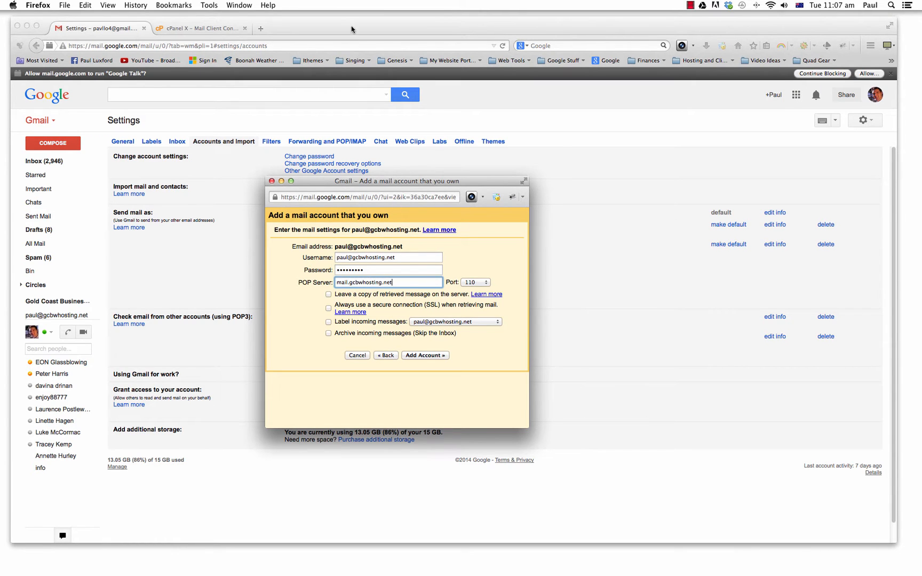
click(356, 355)
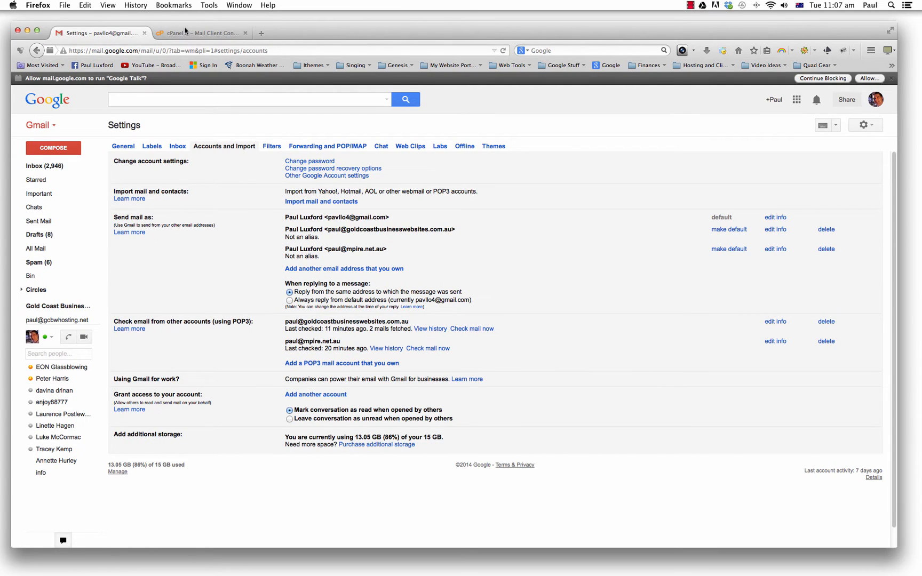
Step: Select the secure SSL/TLS incoming server name on the cPanel mail client configuration page
click(200, 33)
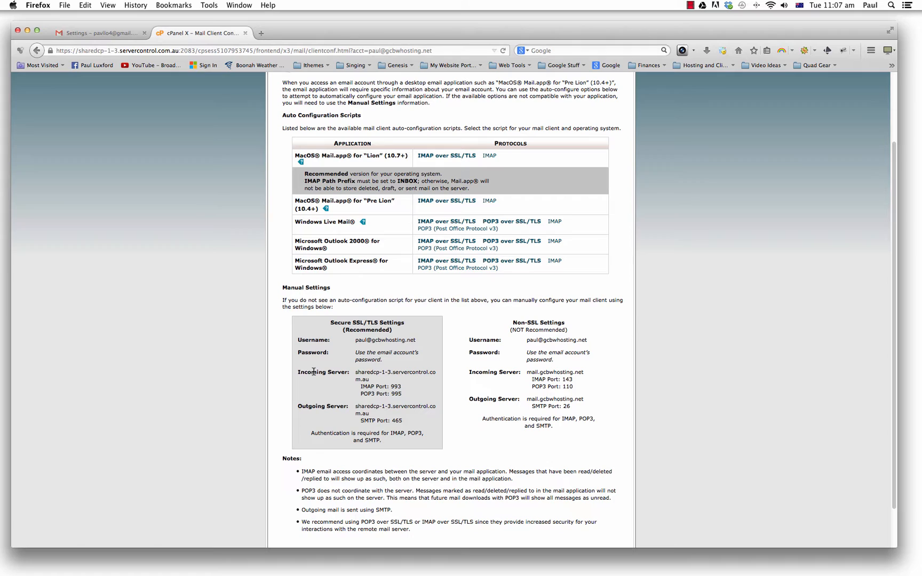
mouse_move(313, 371)
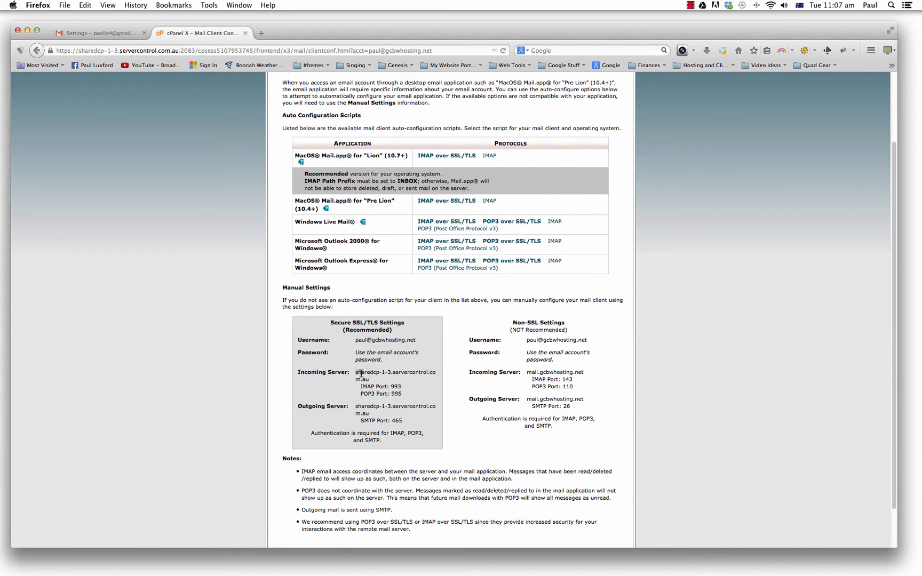
double_click(395, 371)
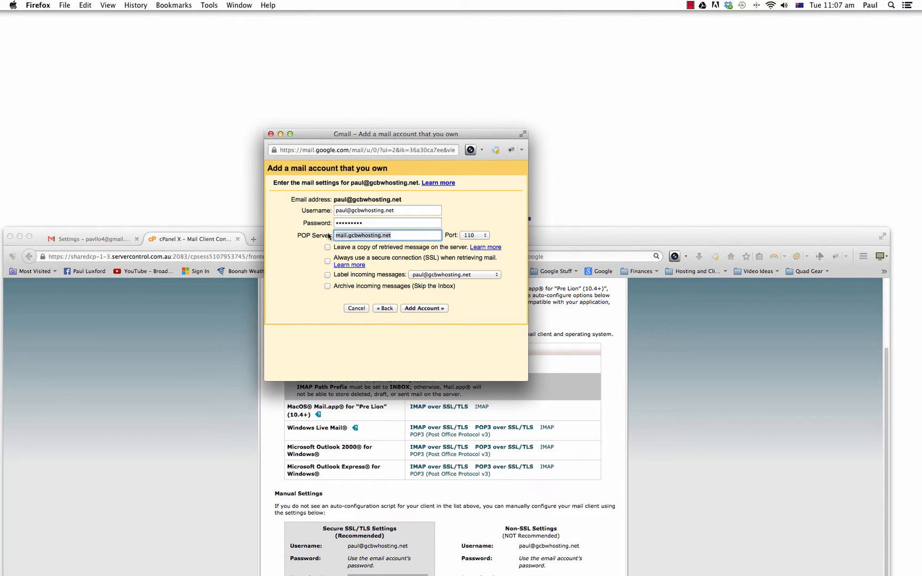
Step: Use POP server sharedcp-1-3.servercontrol.com.au on port 995 with Always use SSL
text(sharedcp-1-3.servercontrol.com.au)
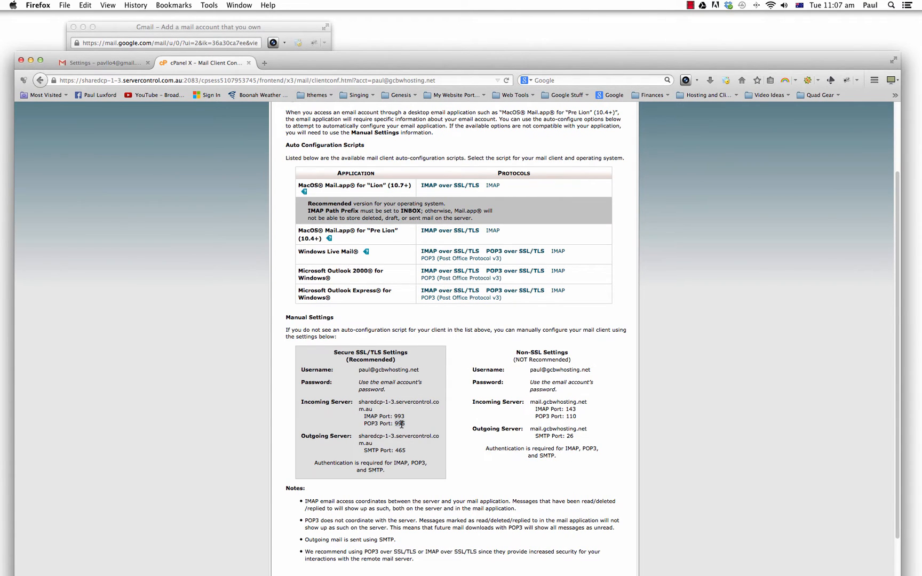
click(276, 128)
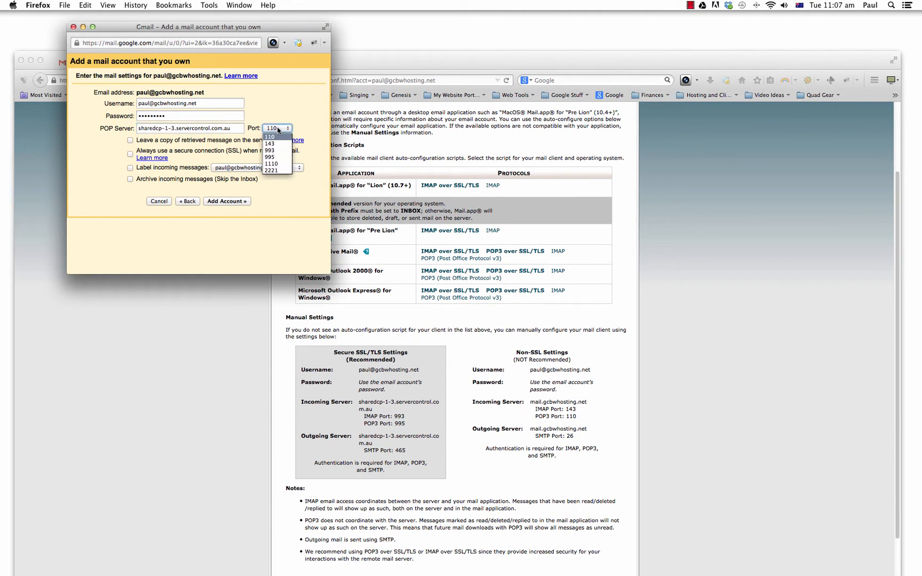
click(270, 157)
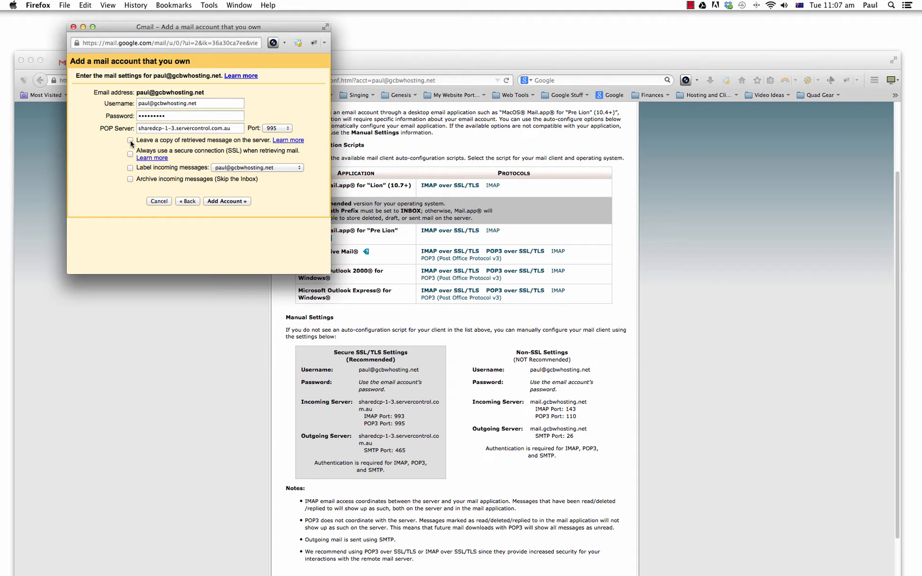
mouse_move(112, 148)
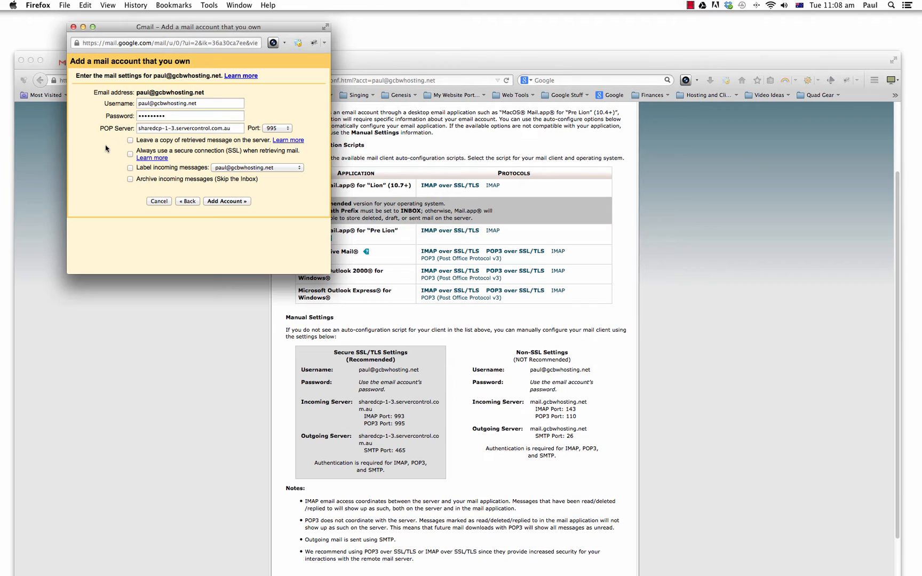
mouse_move(109, 156)
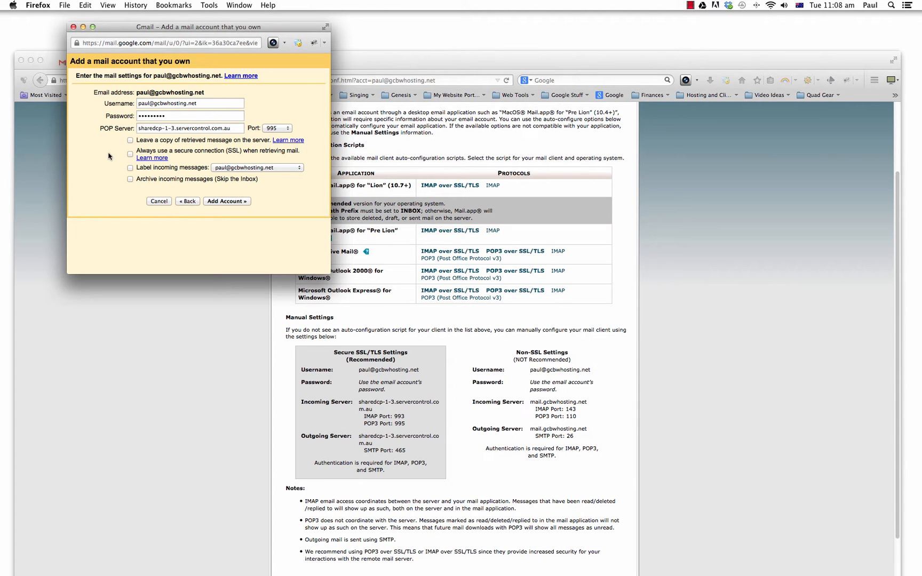
mouse_move(131, 155)
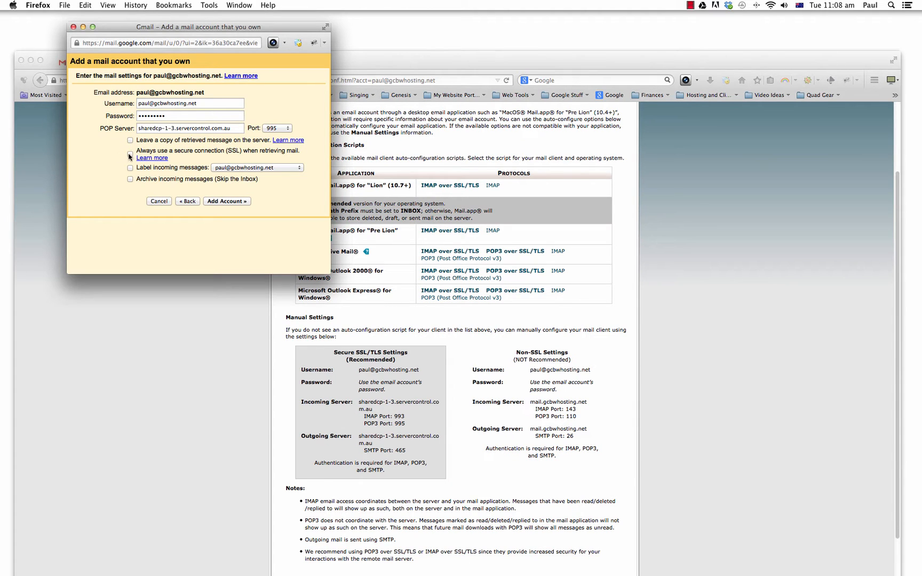
click(130, 154)
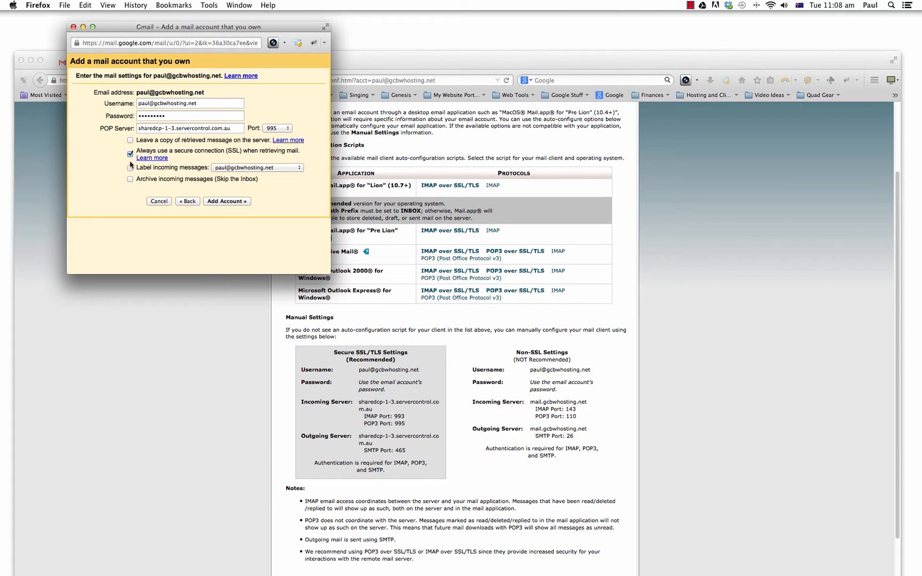
Step: Enable labeling of incoming messages, dismiss the new-label prompt, and add the POP3 account
click(130, 167)
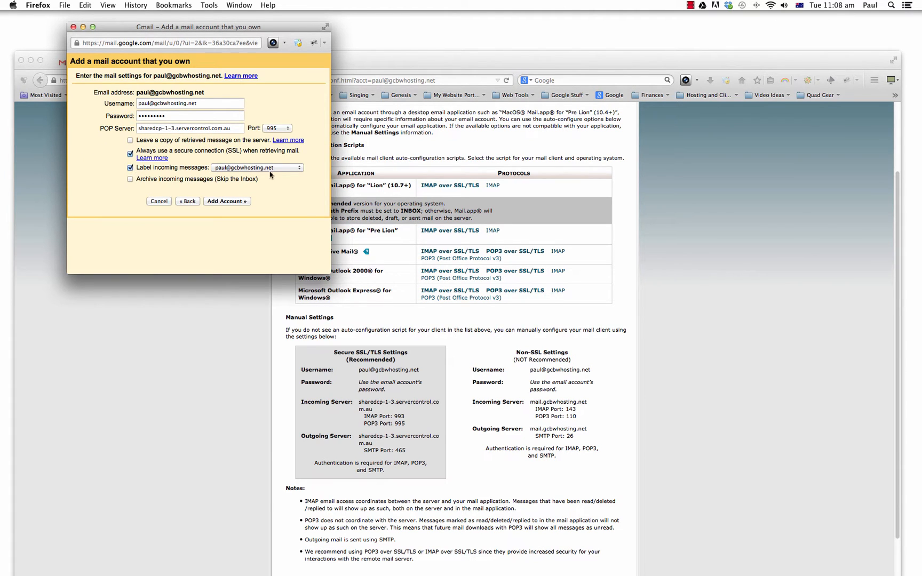
click(257, 167)
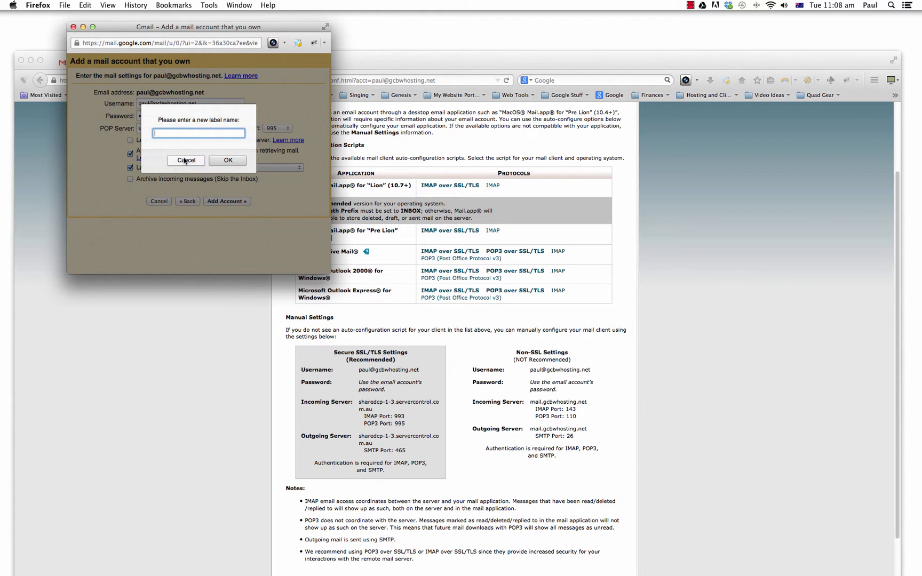
click(185, 160)
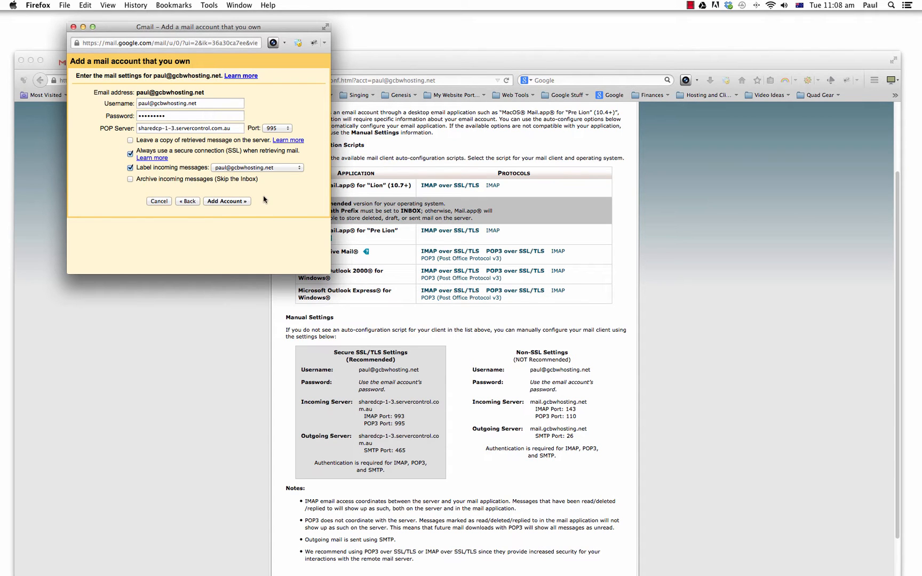
click(226, 201)
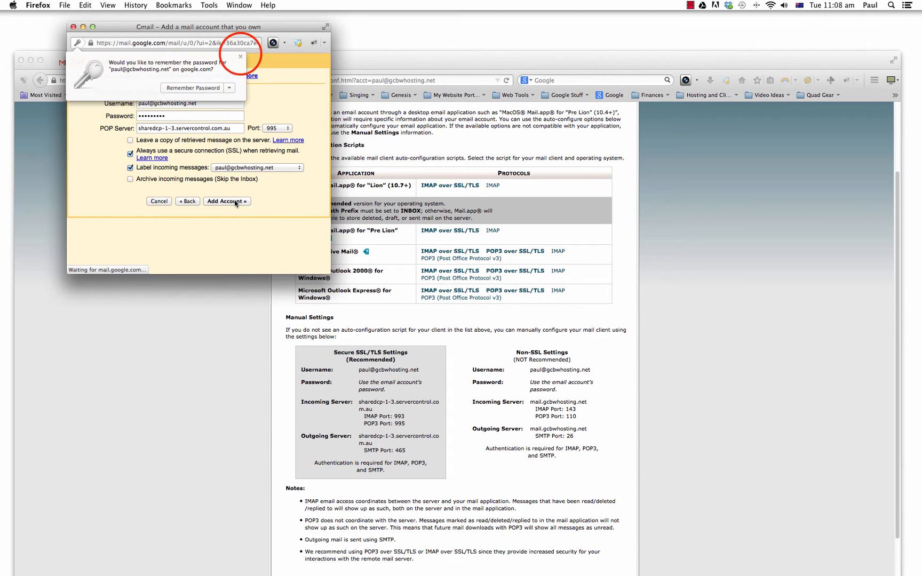
Step: Decline saving the password, proceed to send mail as this address, and untick Treat as an alias
click(227, 201)
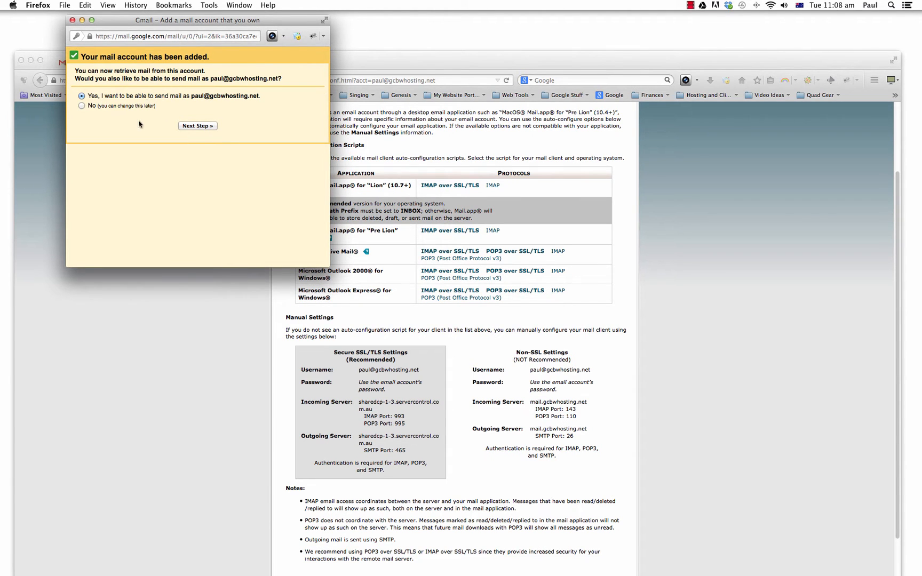
click(198, 126)
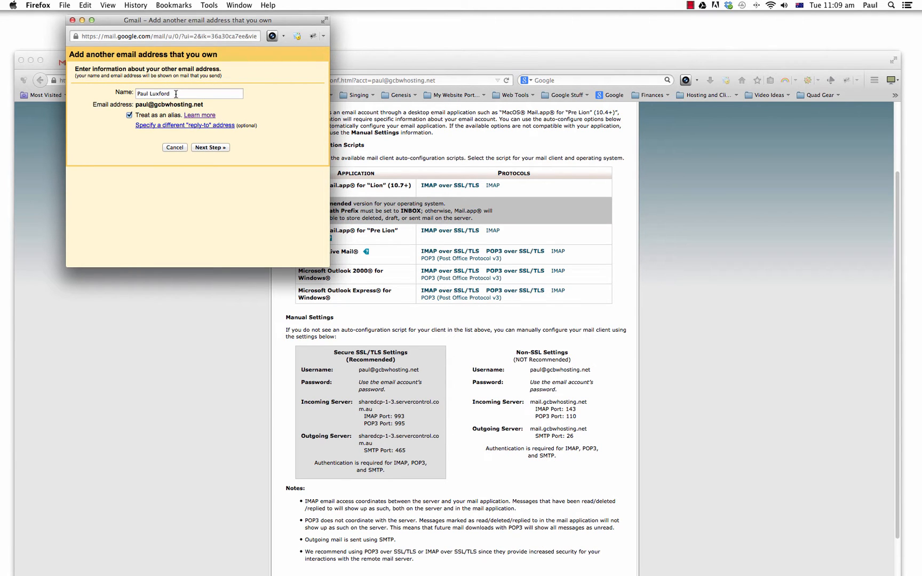
click(188, 93)
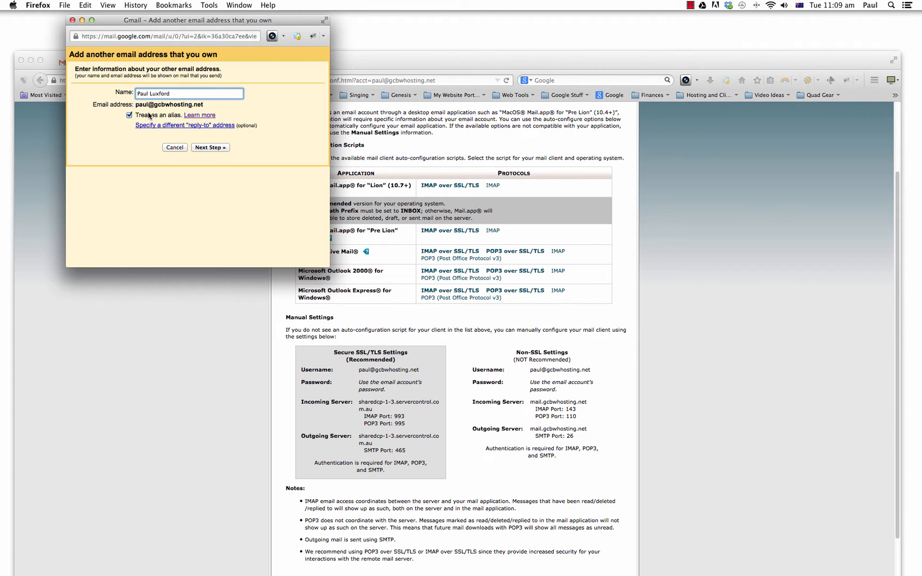
click(130, 115)
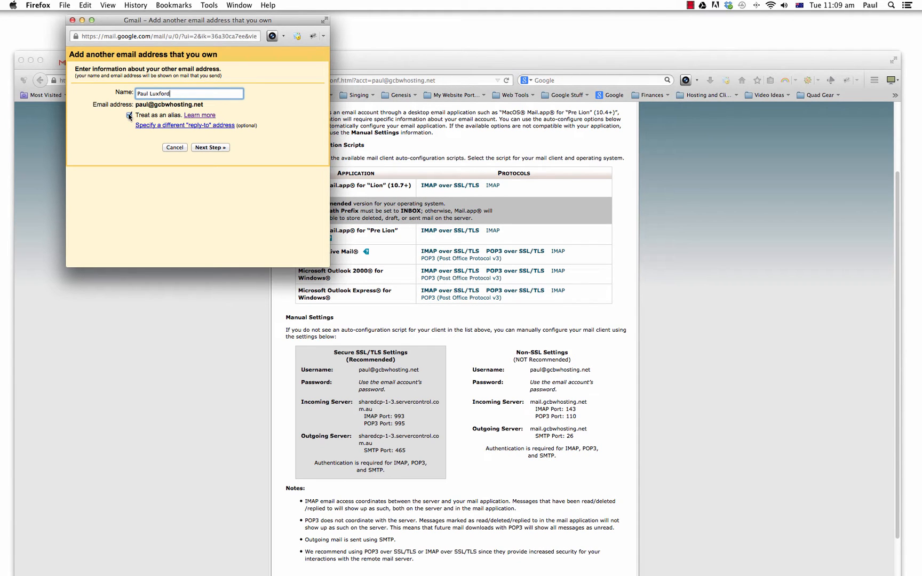
click(129, 116)
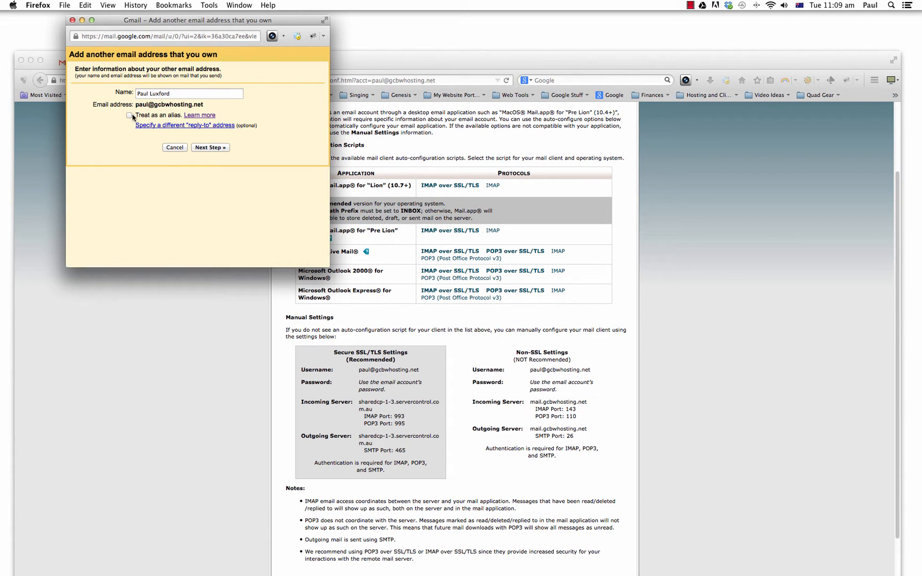
mouse_move(200, 115)
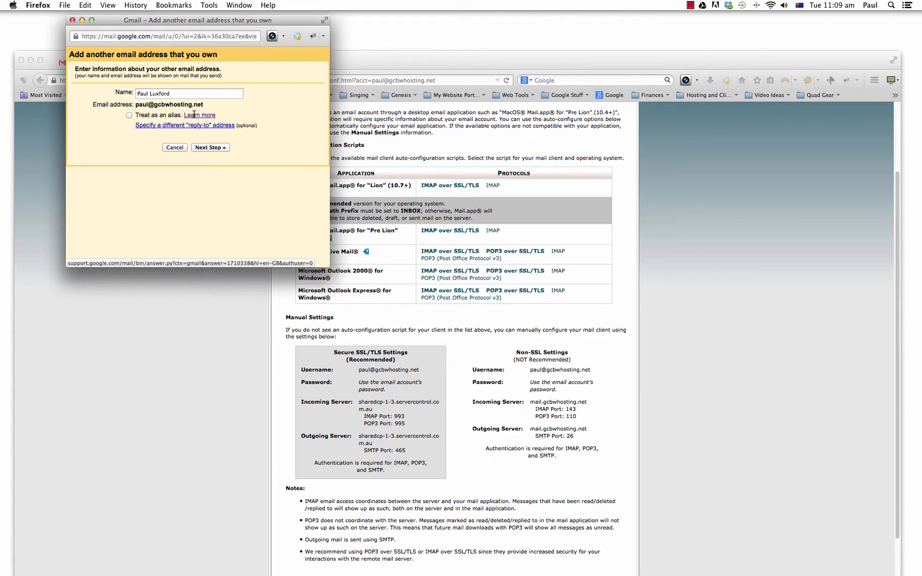
mouse_move(199, 116)
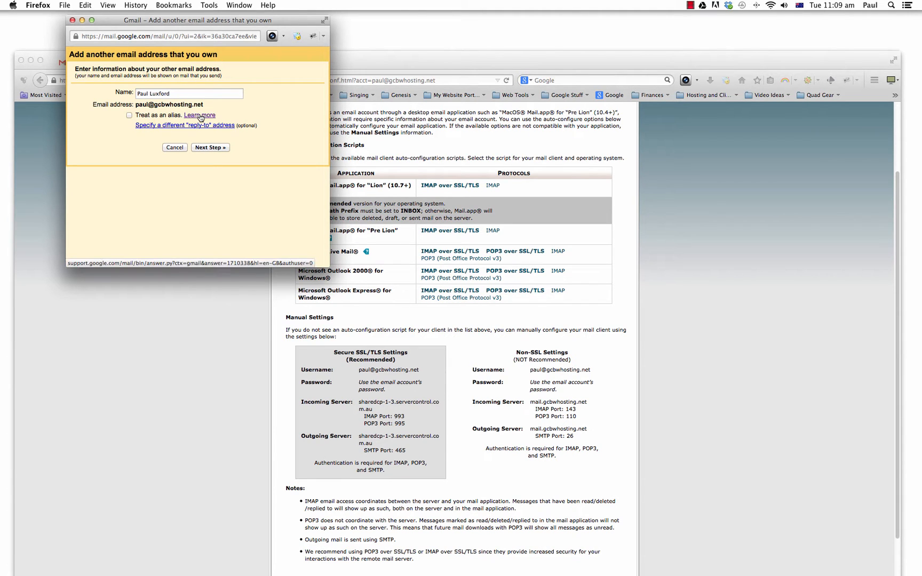
mouse_move(166, 116)
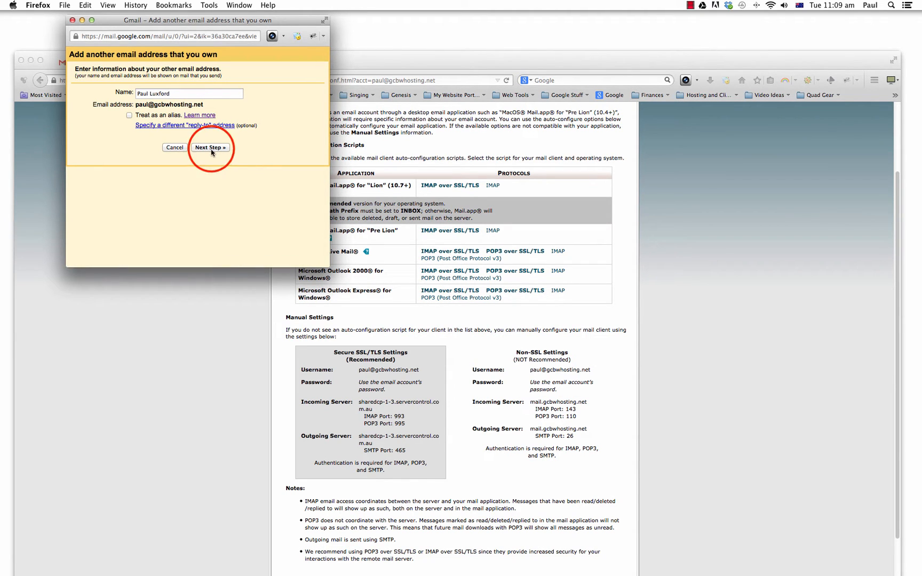
Step: Send through SMTP server sharedcp-1-3.servercontrol.com.au on port 465 with SSL and submit, reaching the code step
click(210, 147)
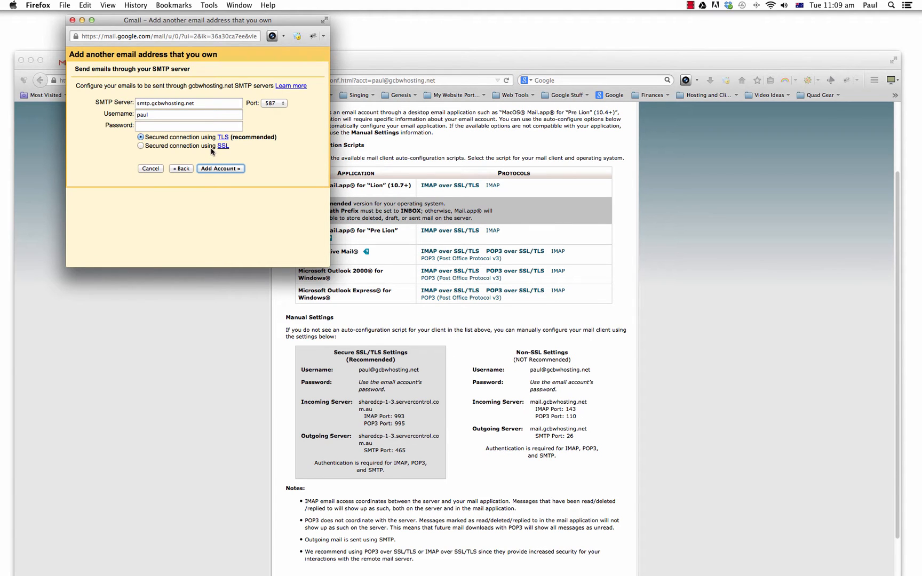
mouse_move(190, 25)
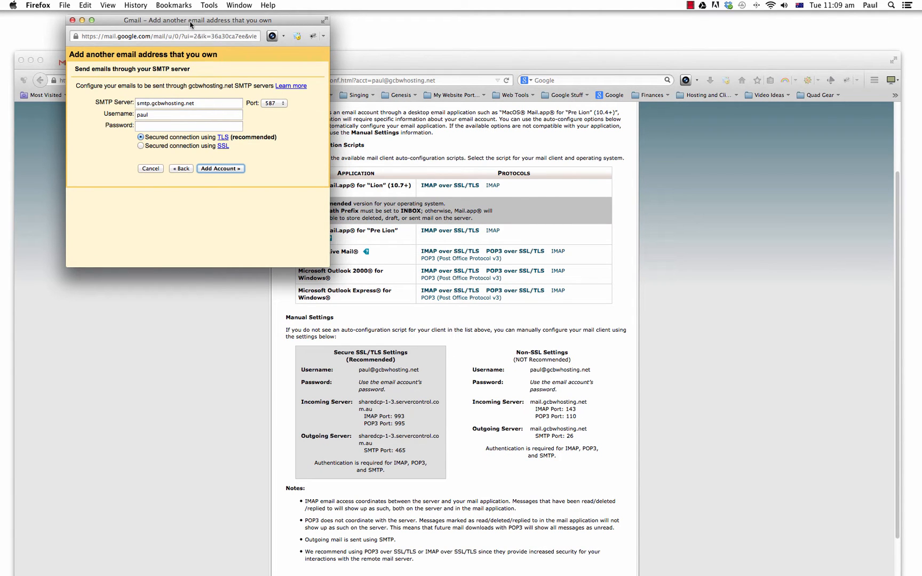
mouse_move(123, 102)
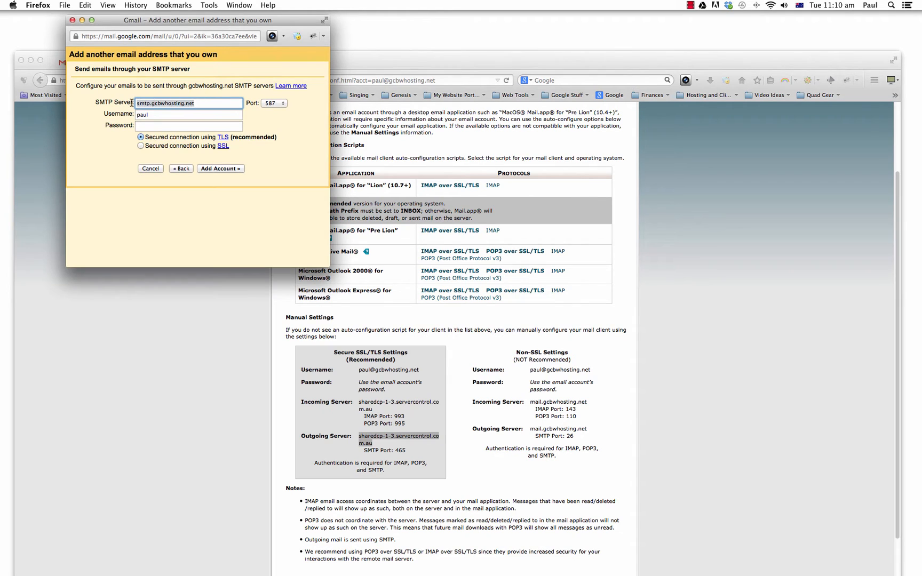
text(sharedcp-1-3.servercontrol.com.au)
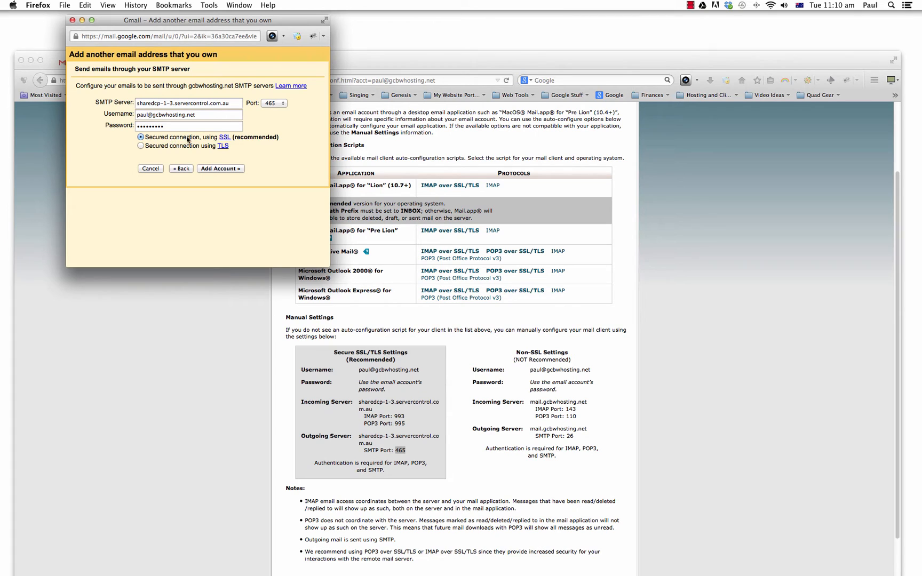
mouse_move(264, 154)
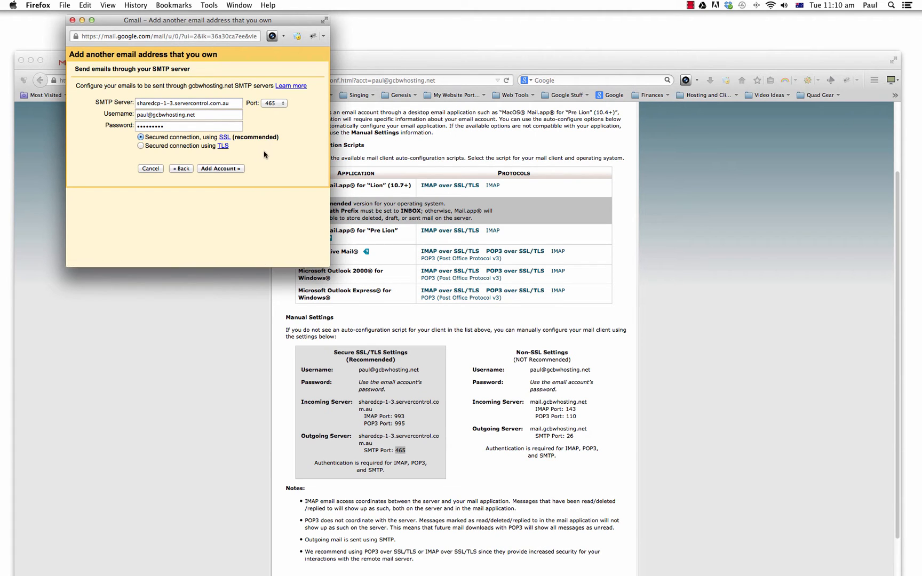
mouse_move(255, 163)
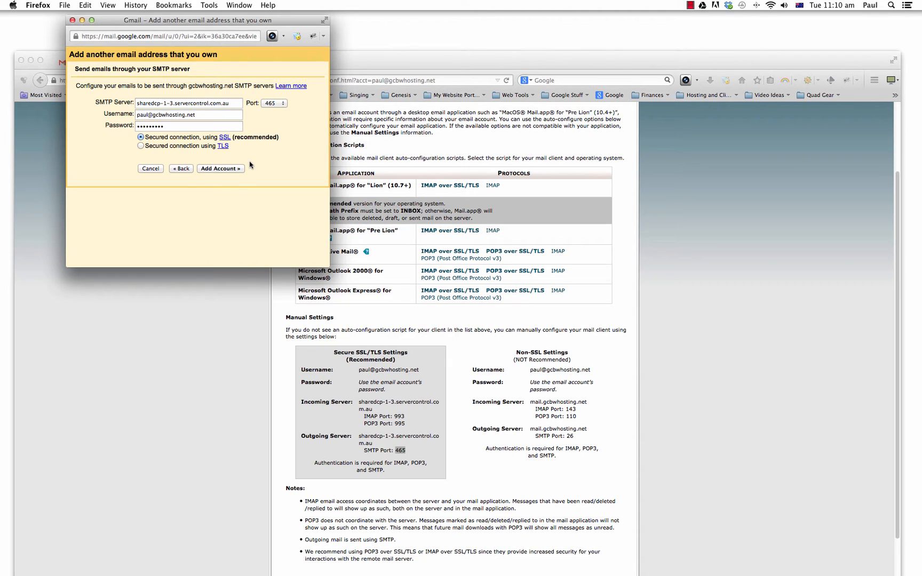
click(220, 168)
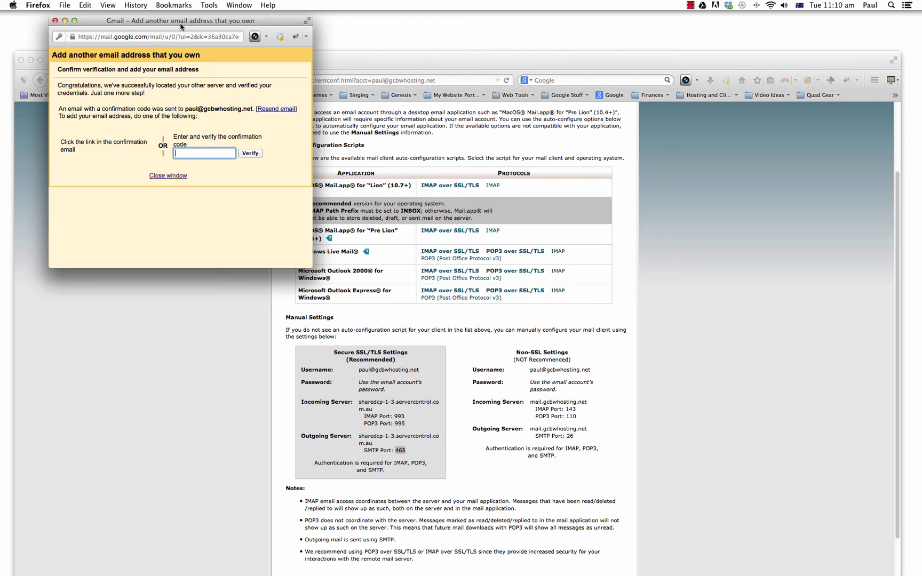
mouse_move(180, 26)
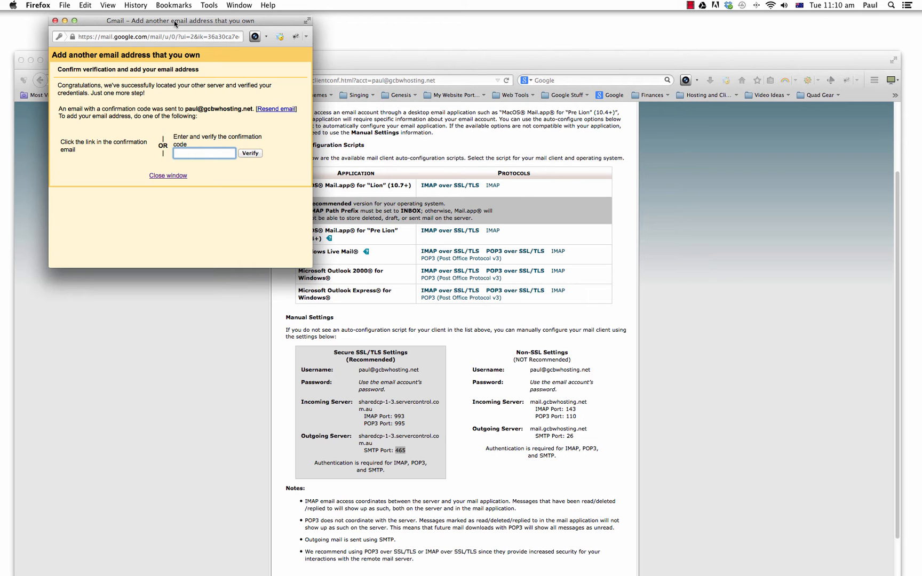
click(204, 153)
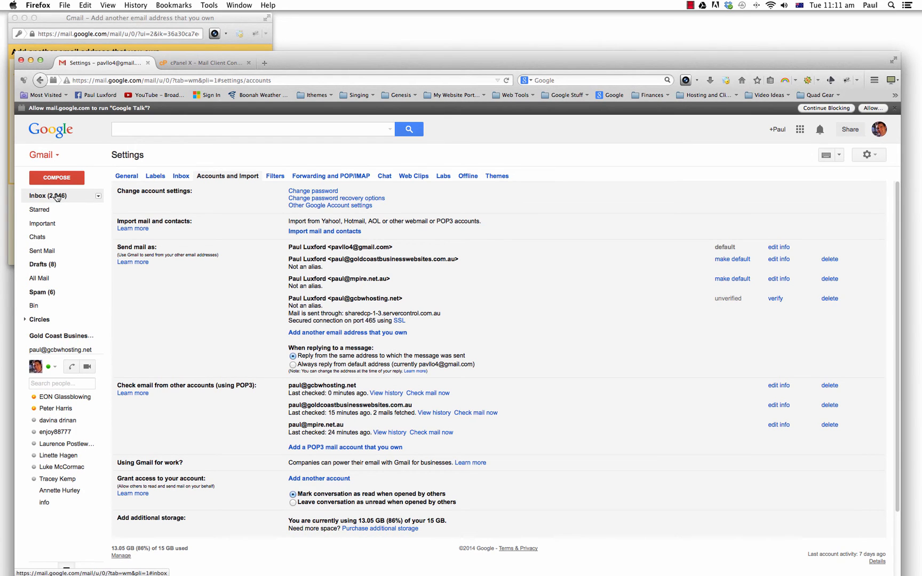
Step: Read the Gmail Confirmation email in the inbox and verify the send-as address with its code
click(39, 196)
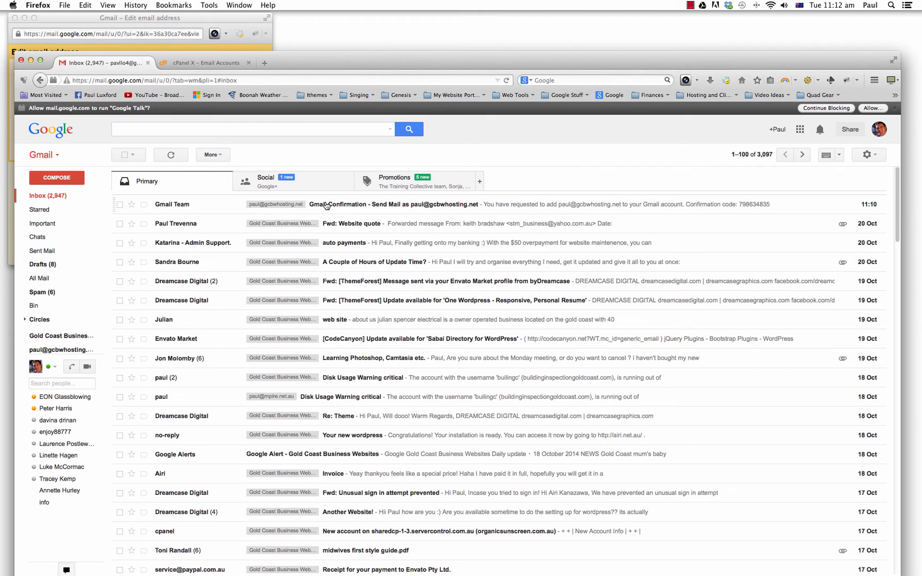
mouse_move(338, 208)
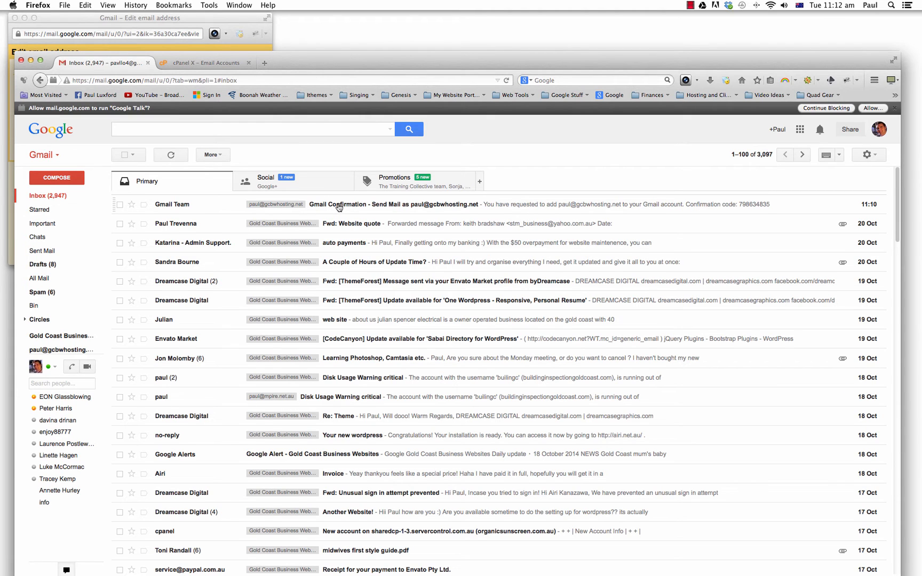
click(388, 204)
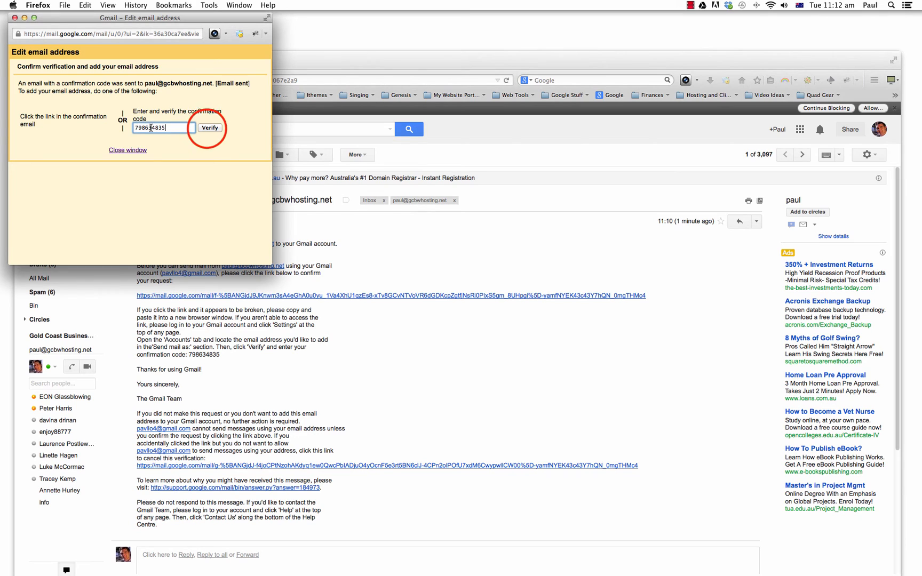
click(209, 128)
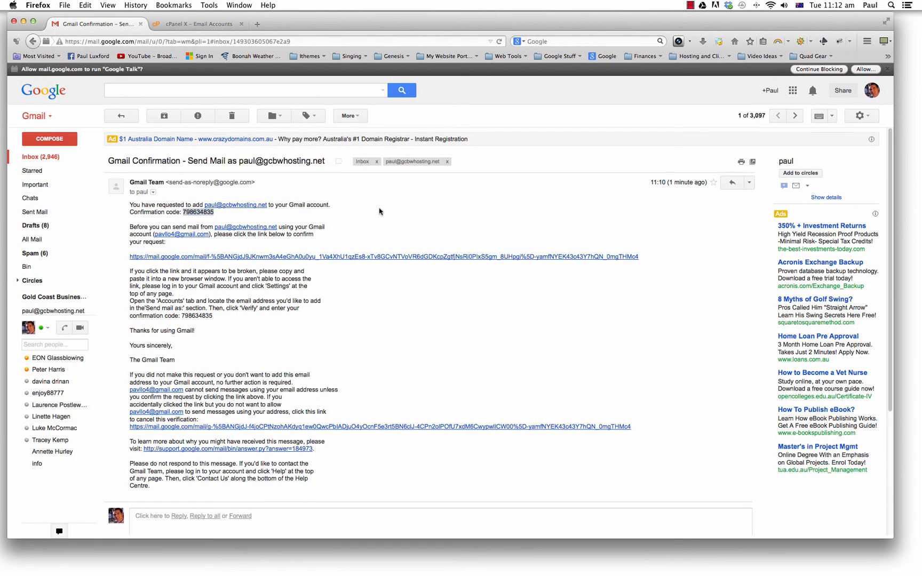
mouse_move(40, 156)
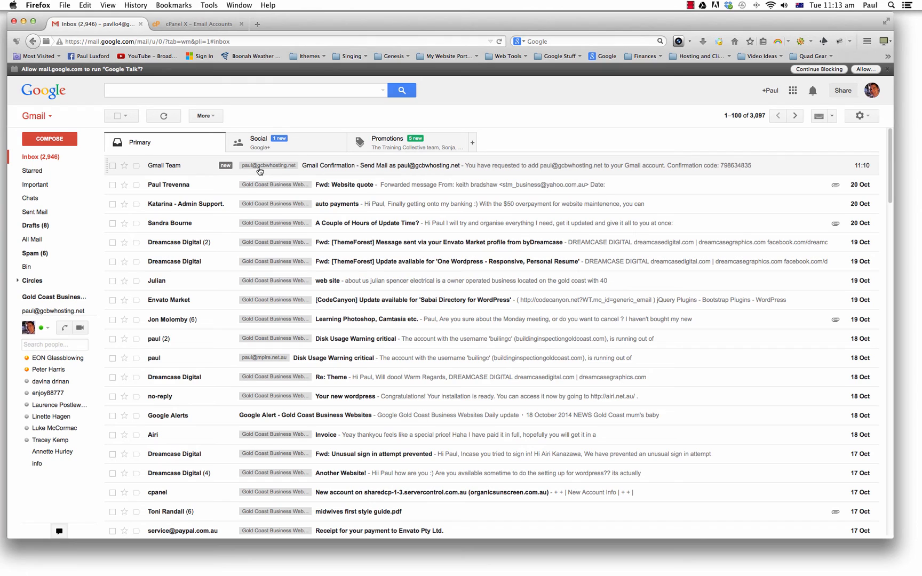
mouse_move(273, 169)
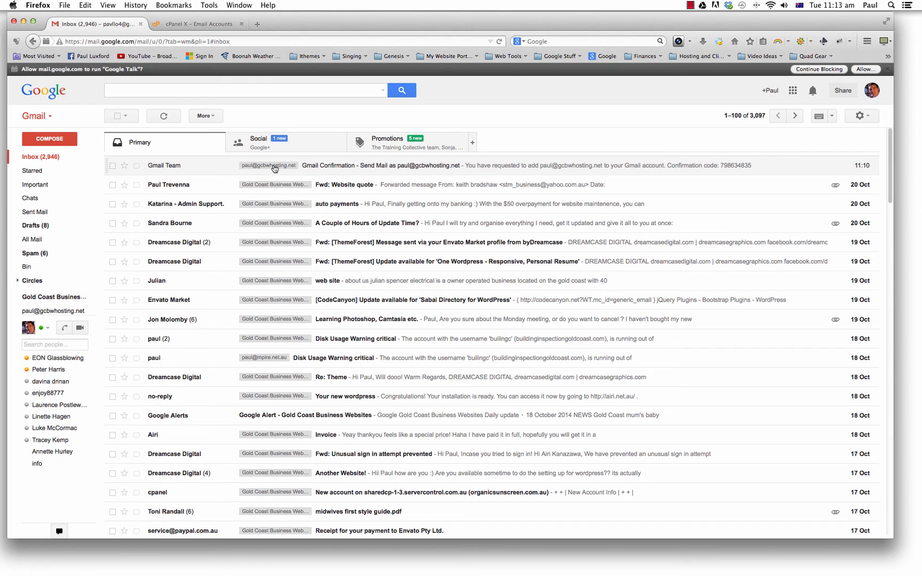
mouse_move(269, 165)
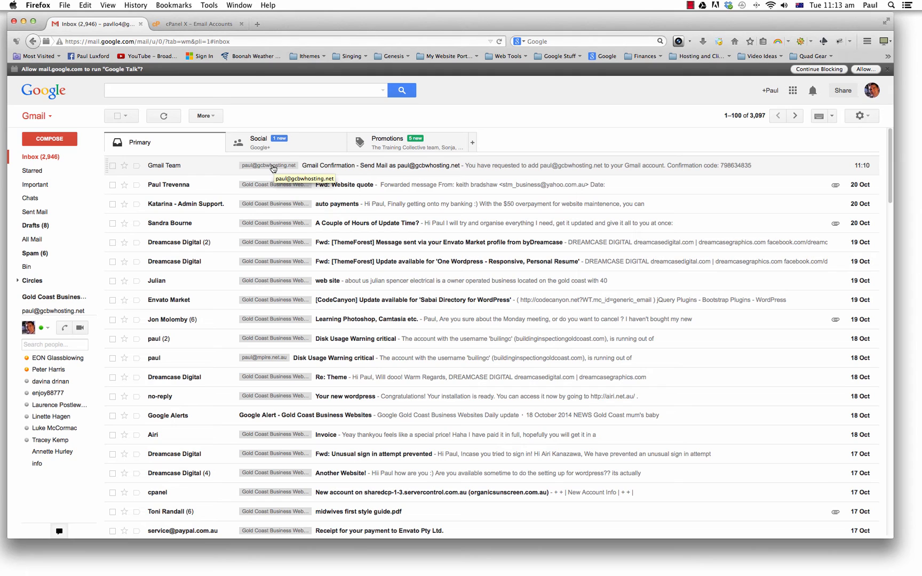
mouse_move(264, 168)
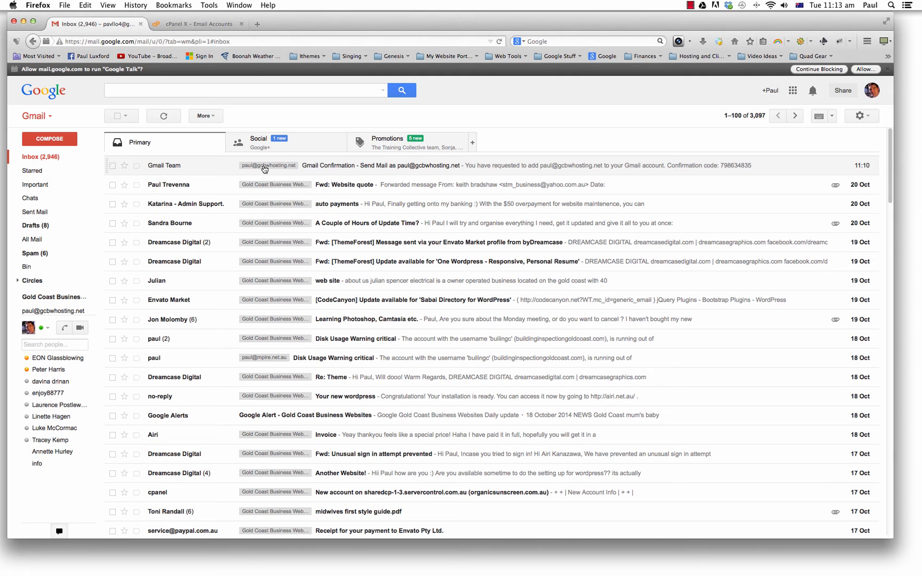
mouse_move(268, 166)
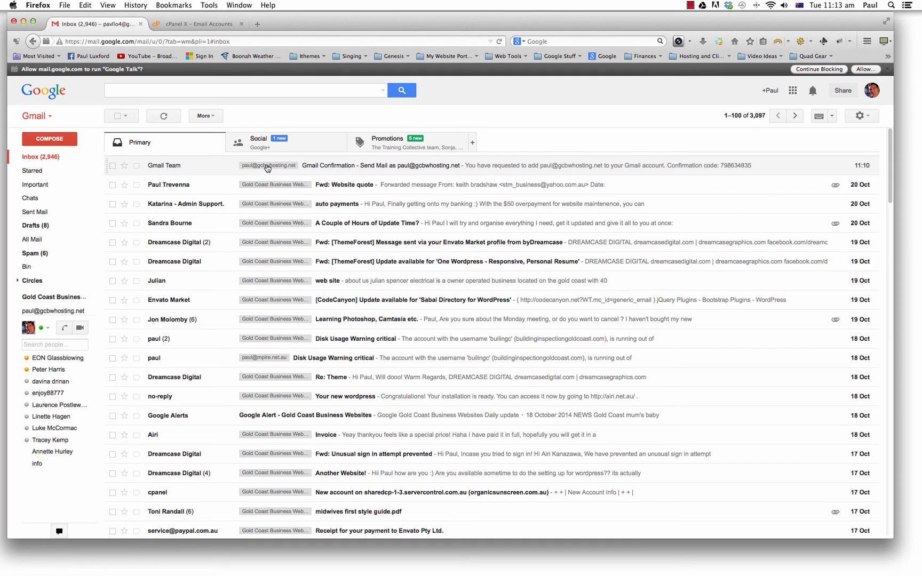
mouse_move(269, 170)
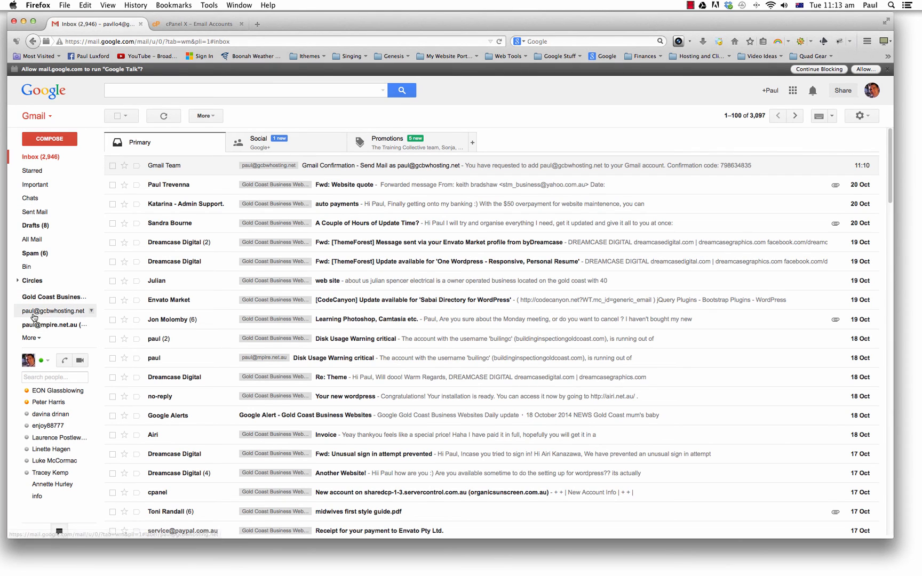
click(52, 311)
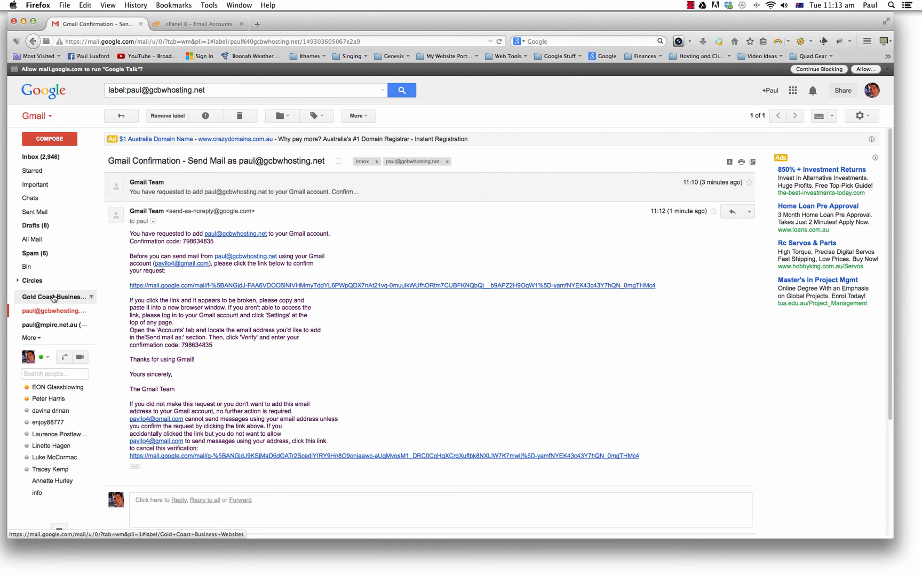
click(53, 310)
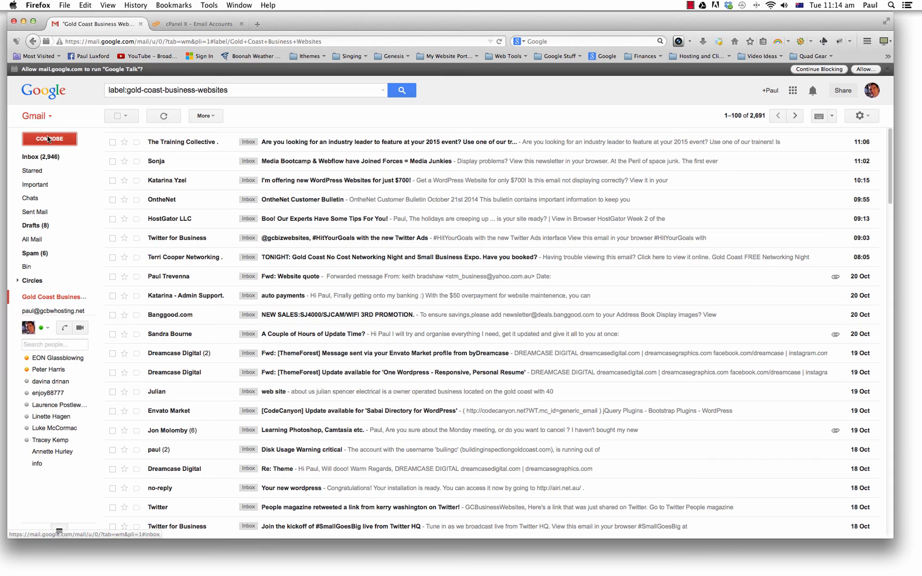
click(48, 139)
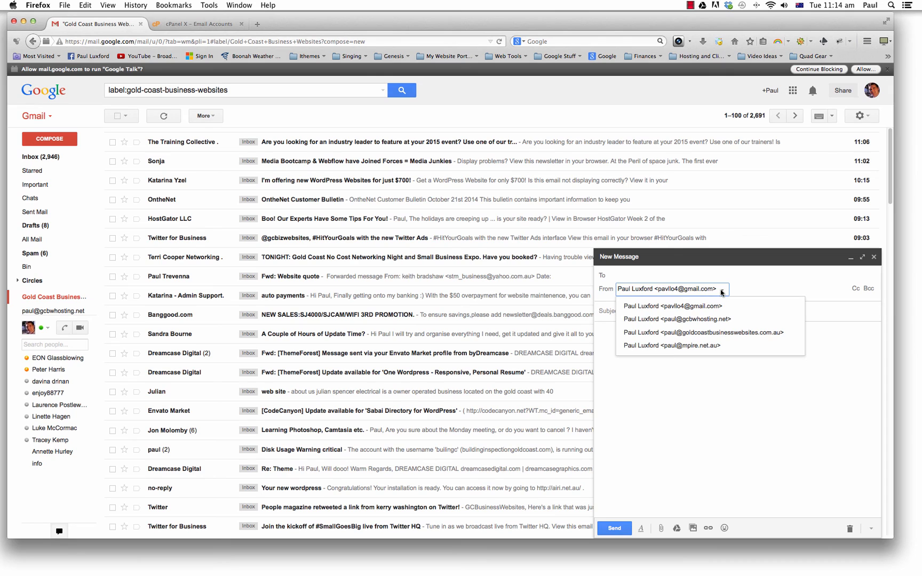
mouse_move(696, 345)
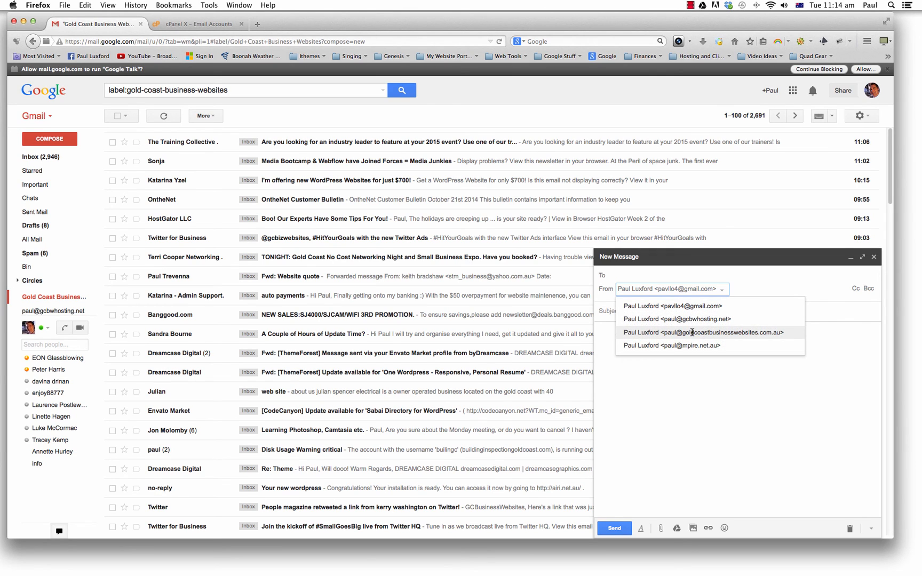
click(703, 332)
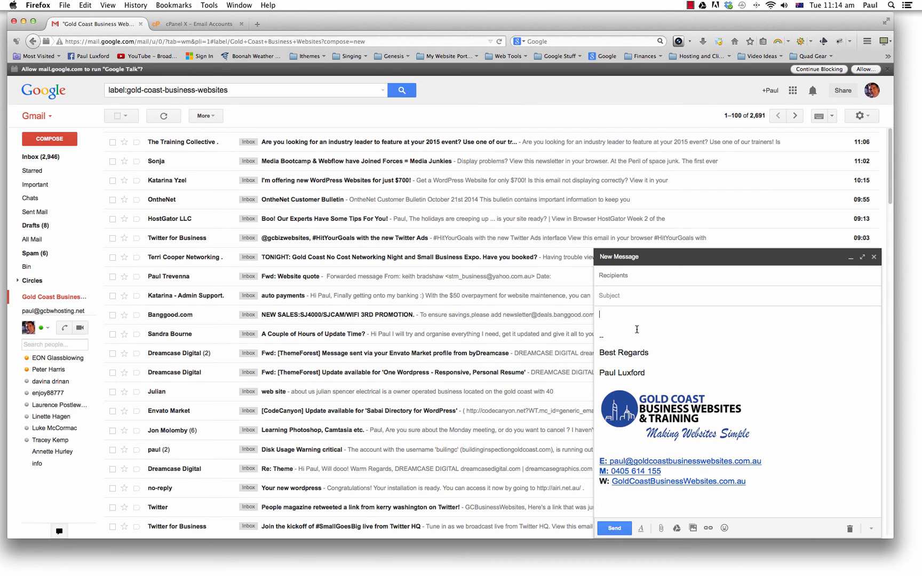
mouse_move(744, 336)
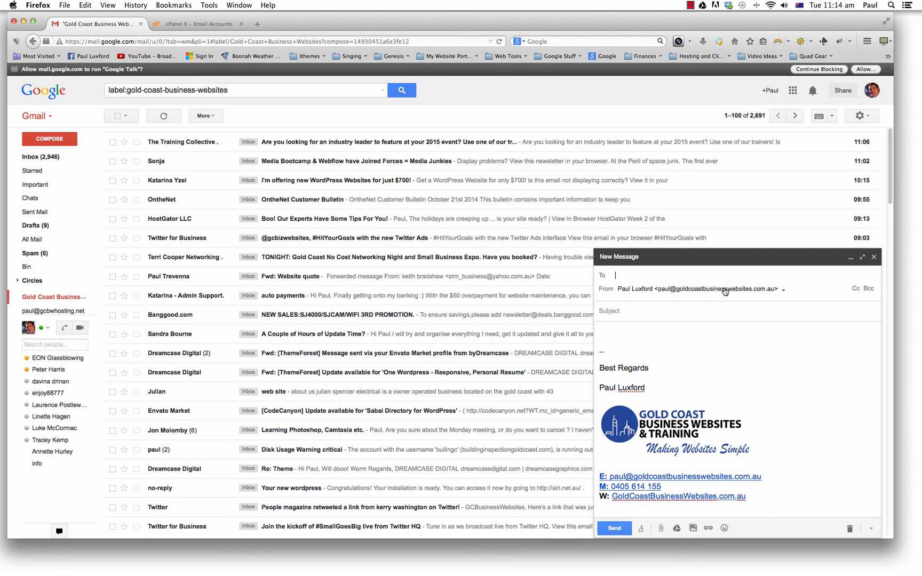
click(782, 289)
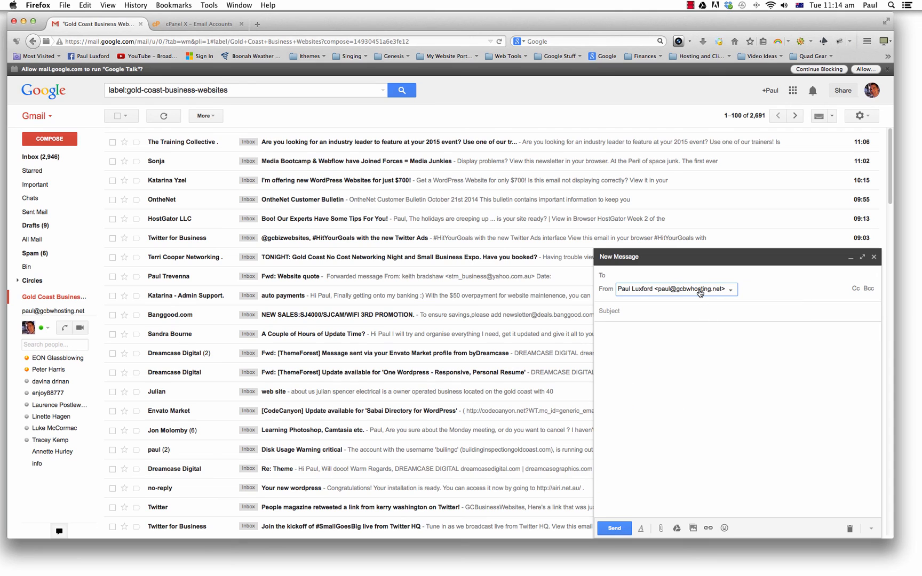
click(700, 288)
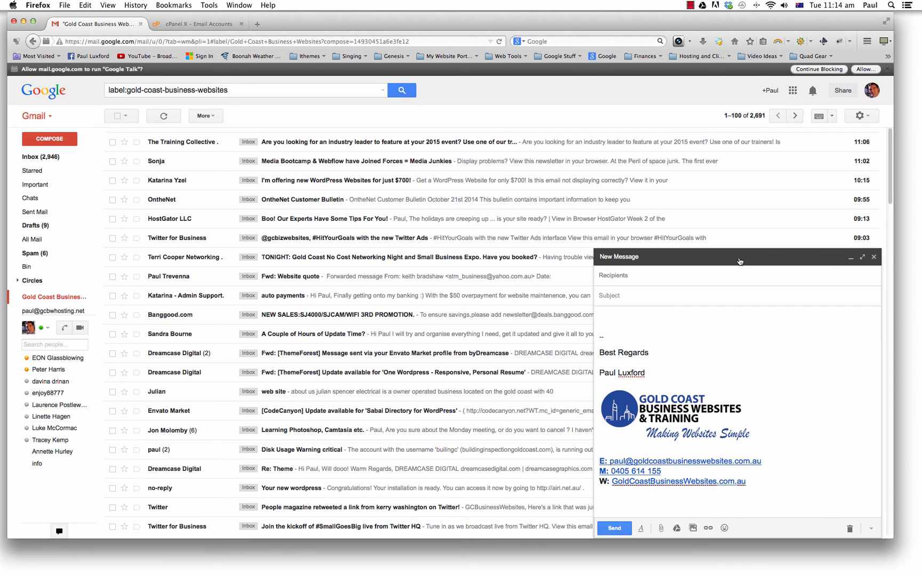
click(851, 256)
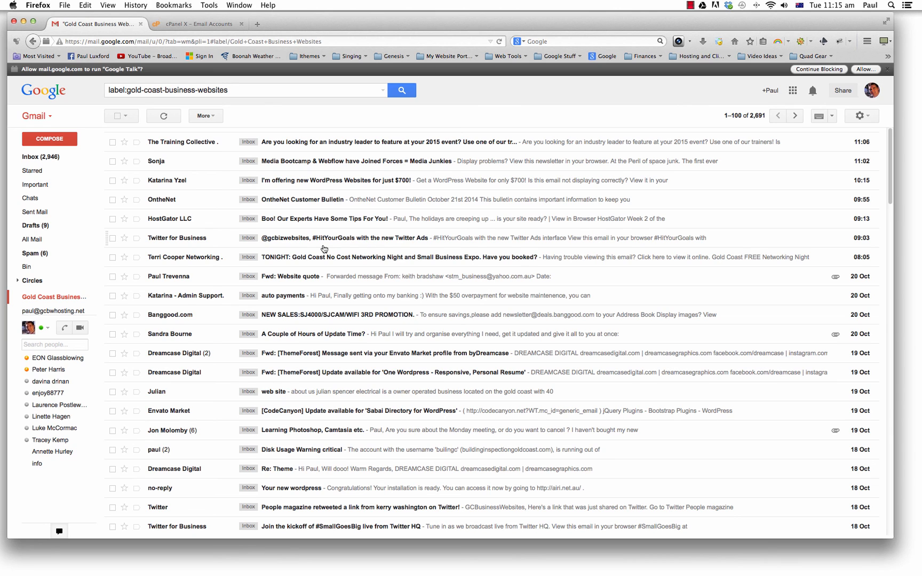
mouse_move(375, 229)
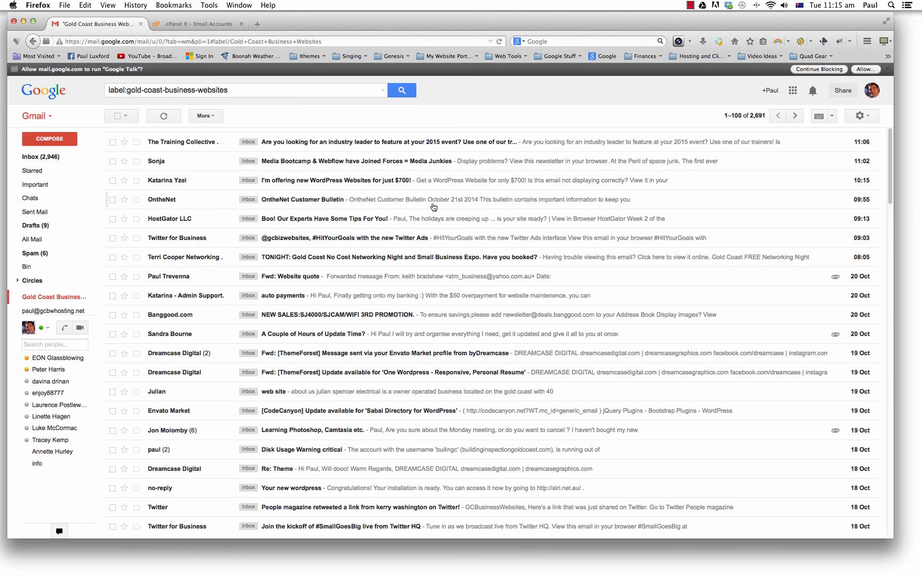
mouse_move(473, 102)
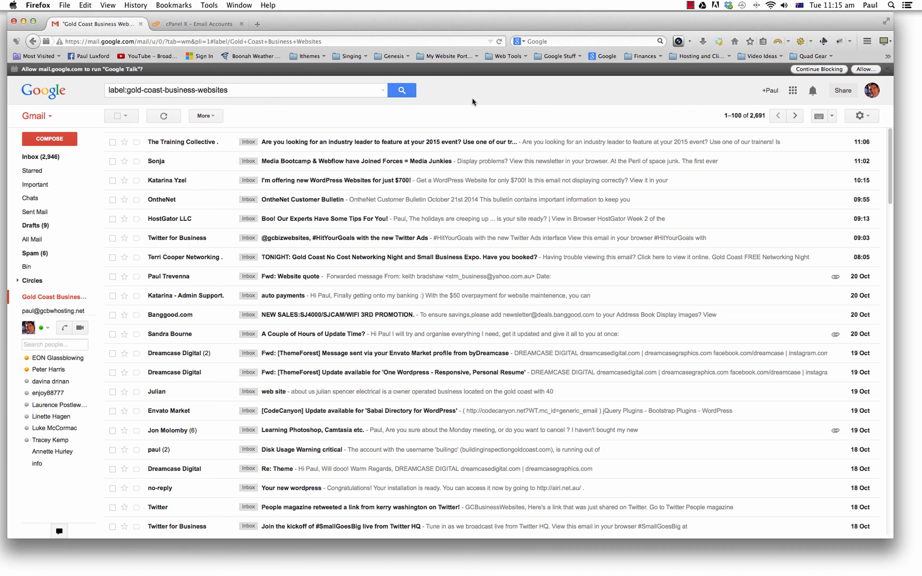